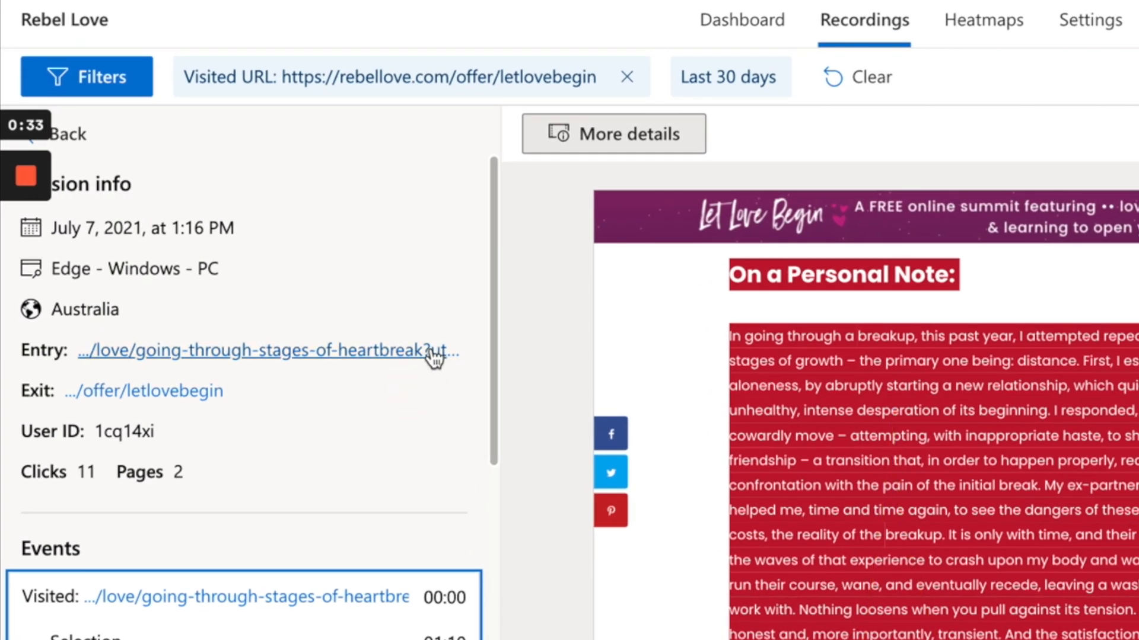
pyautogui.moveTo(436, 356)
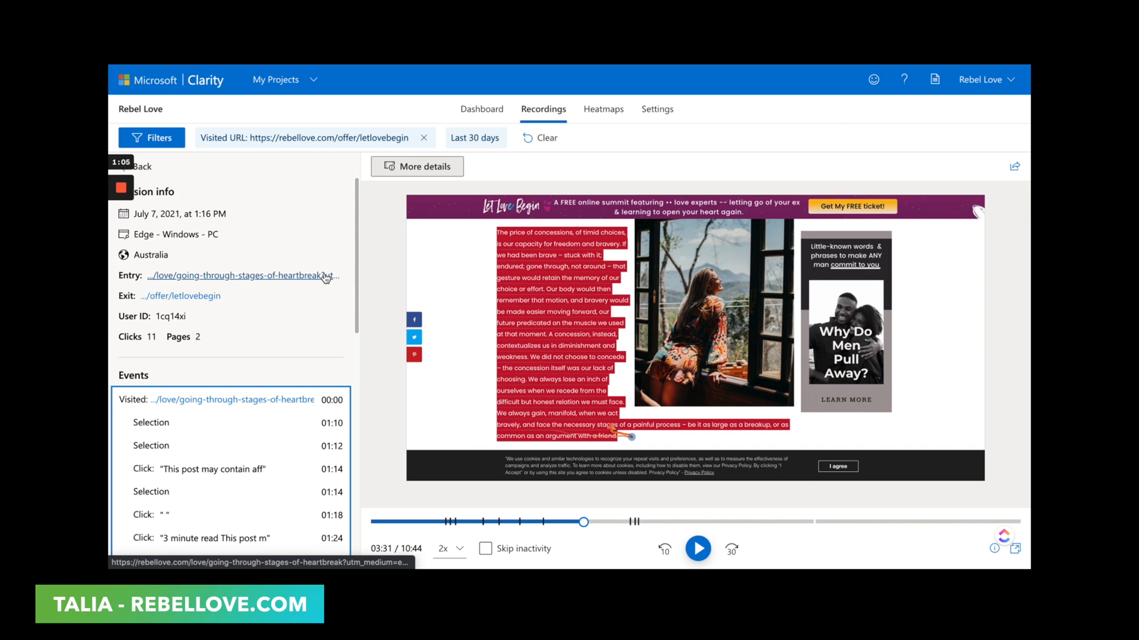
pyautogui.moveTo(327, 275)
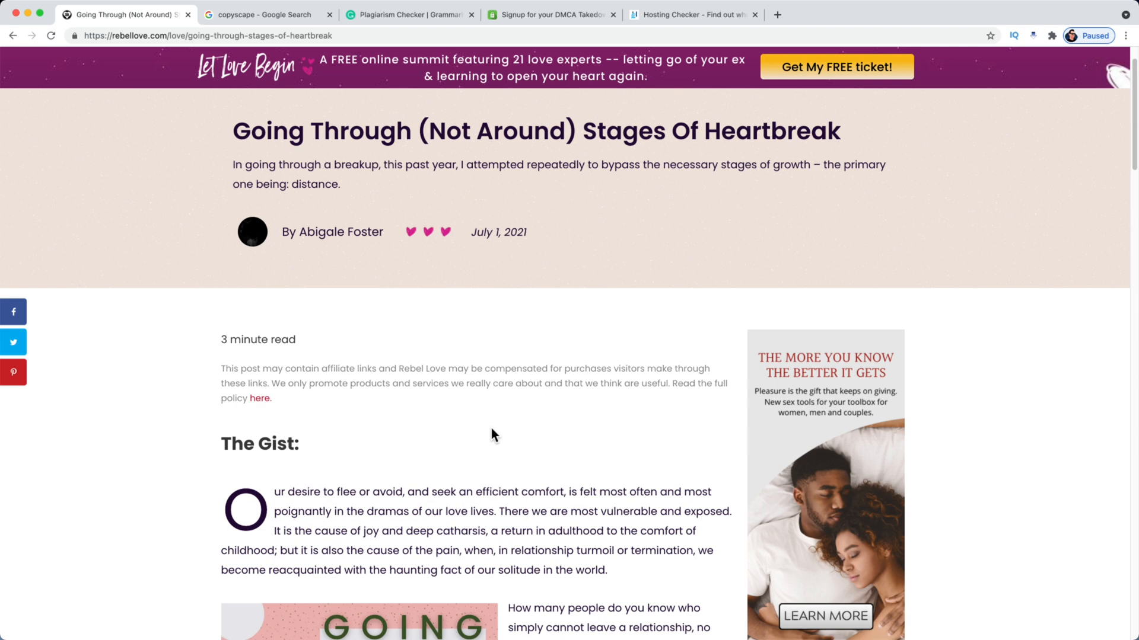
pyautogui.scroll(-3)
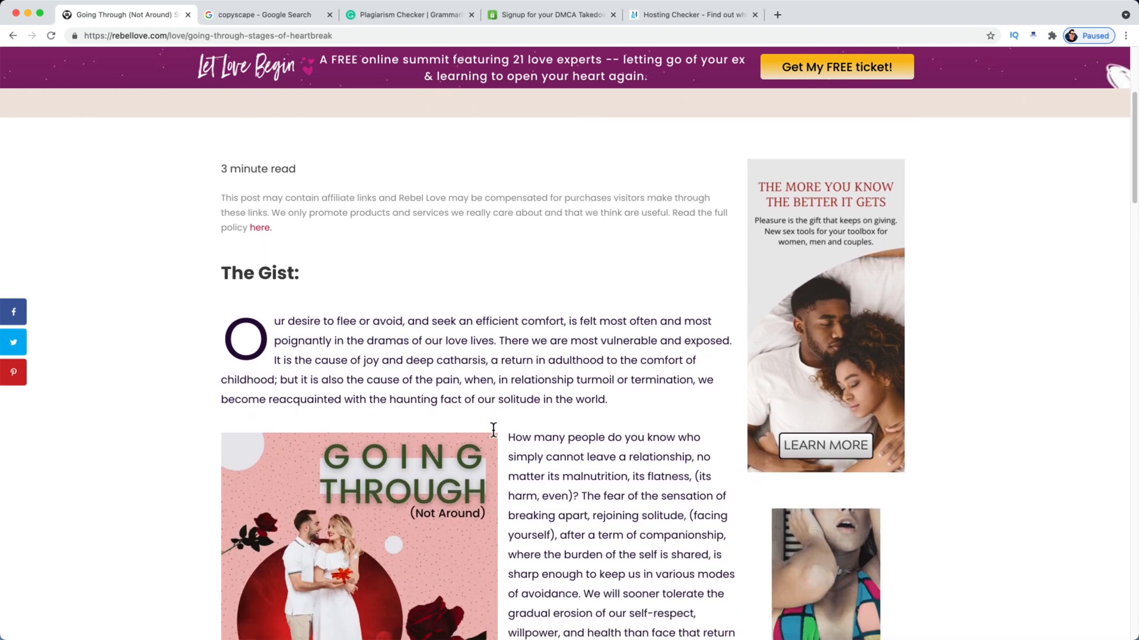
pyautogui.scroll(-3)
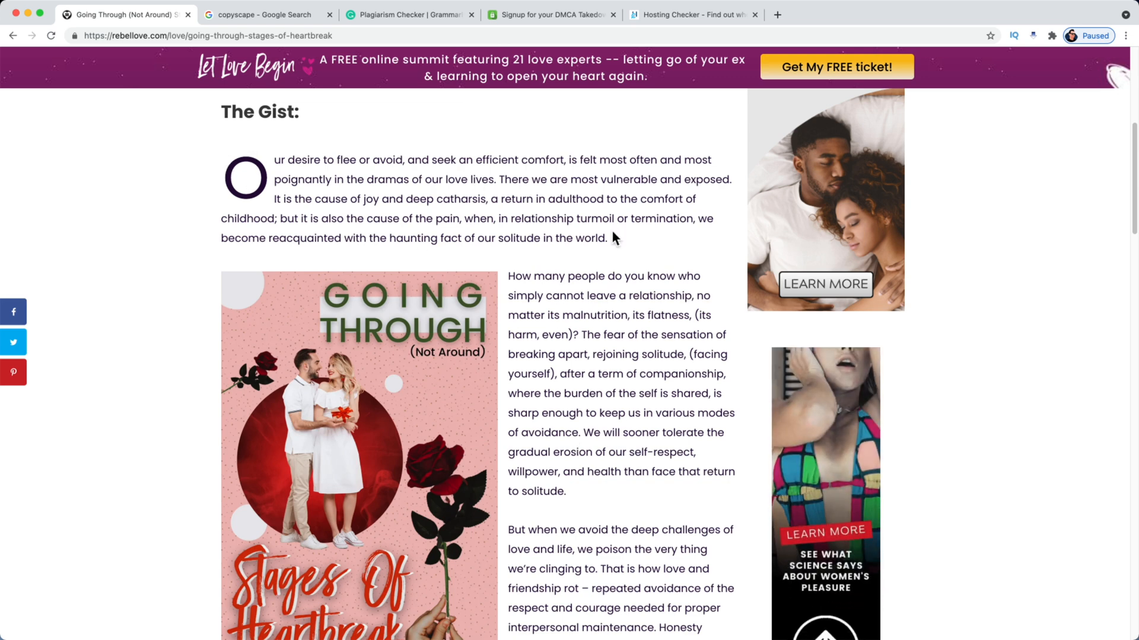
pyautogui.scroll(-3)
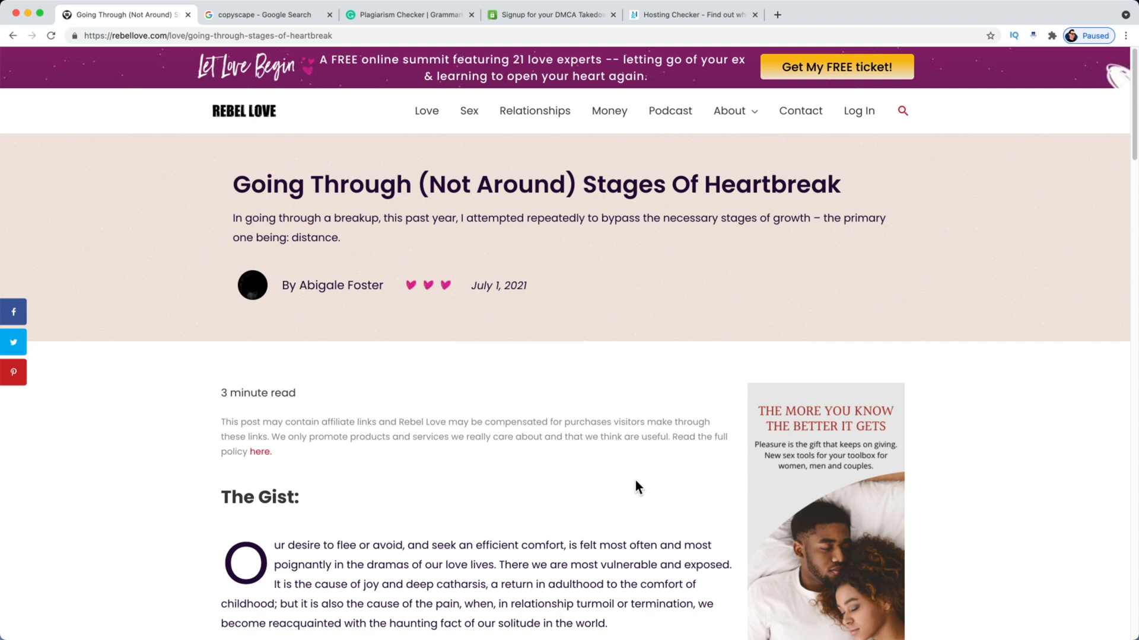
pyautogui.scroll(-3)
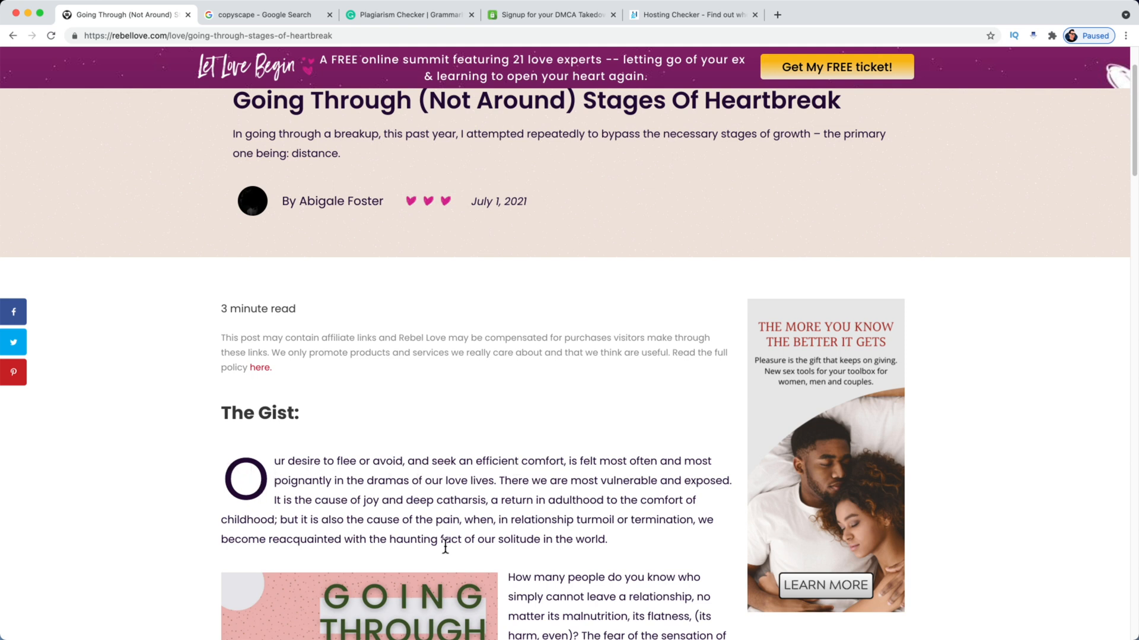
pyautogui.scroll(-3)
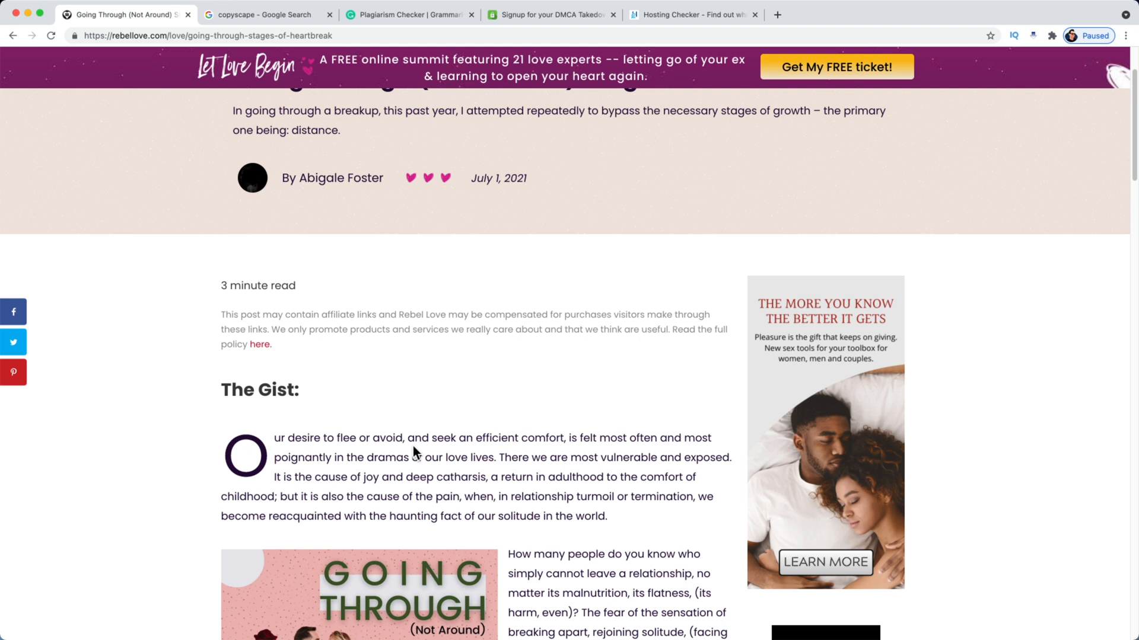
pyautogui.scroll(-3)
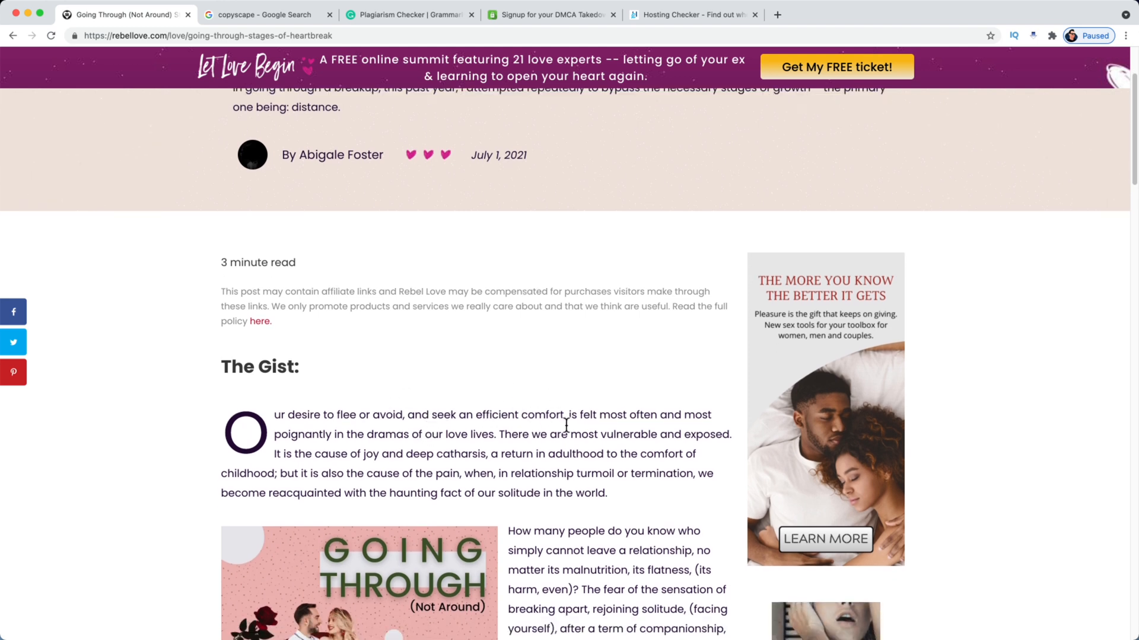
pyautogui.moveTo(613, 449)
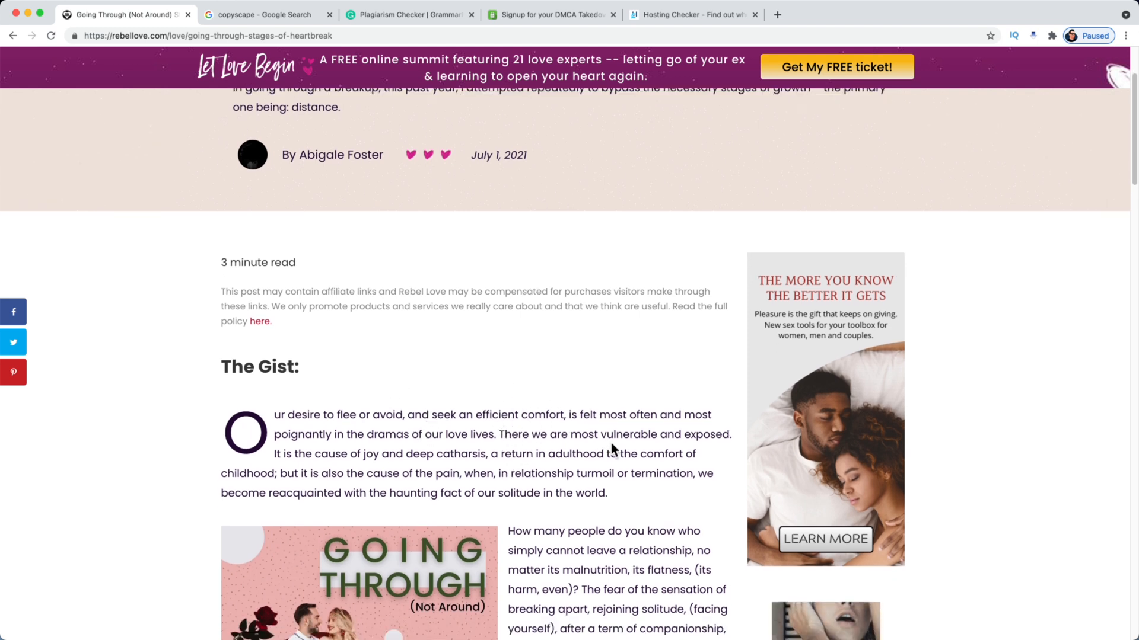
pyautogui.scroll(-3)
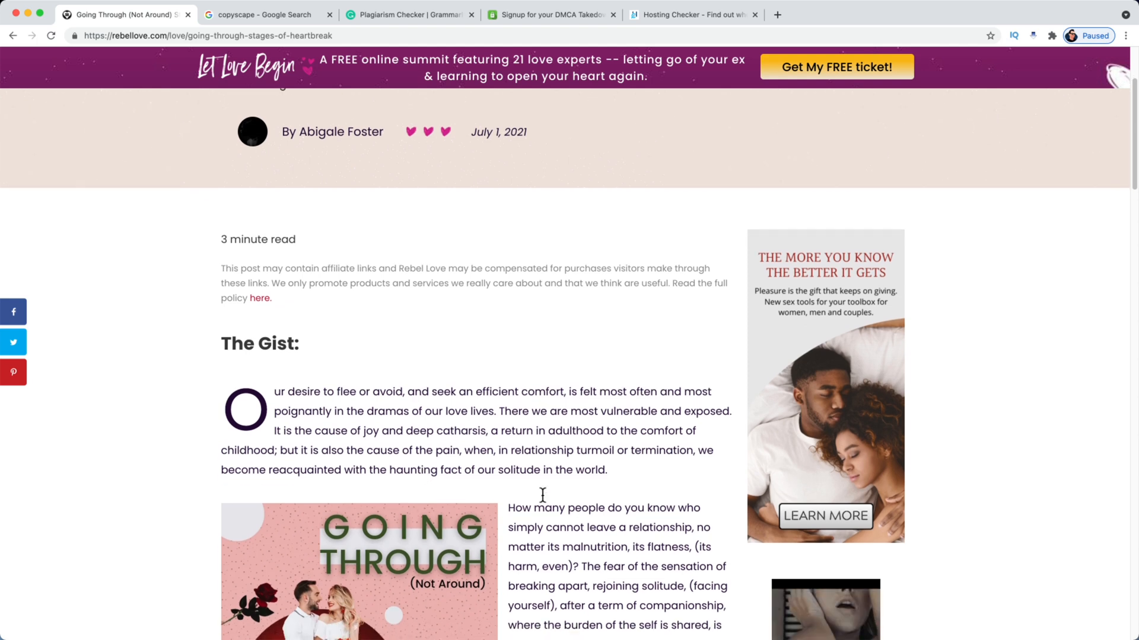
pyautogui.doubleClick(304, 469)
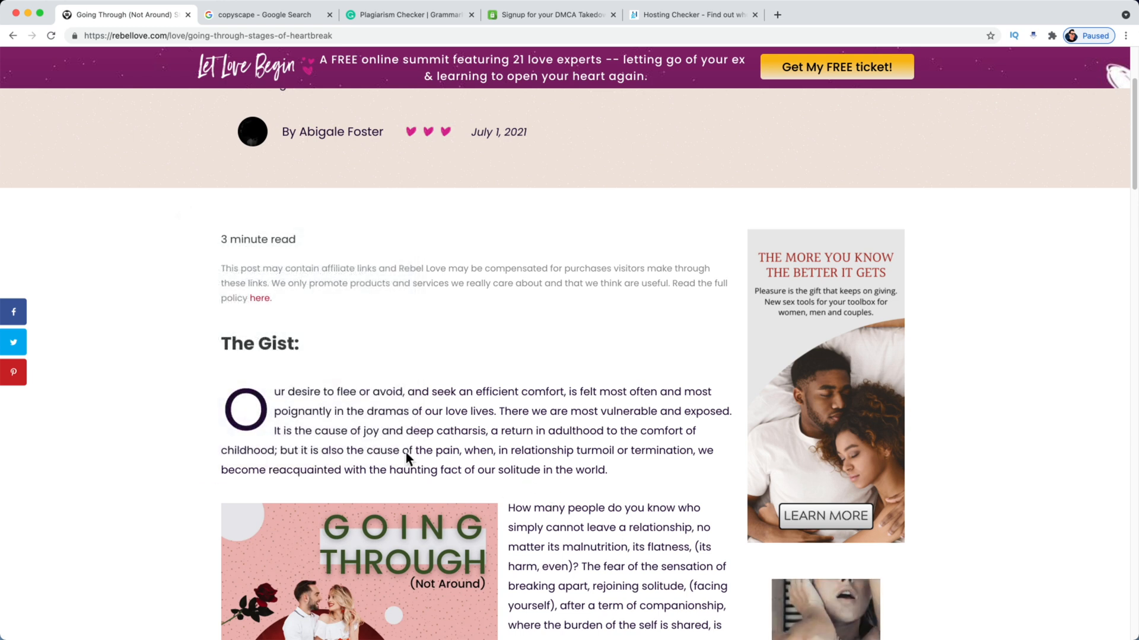
pyautogui.moveTo(499, 410)
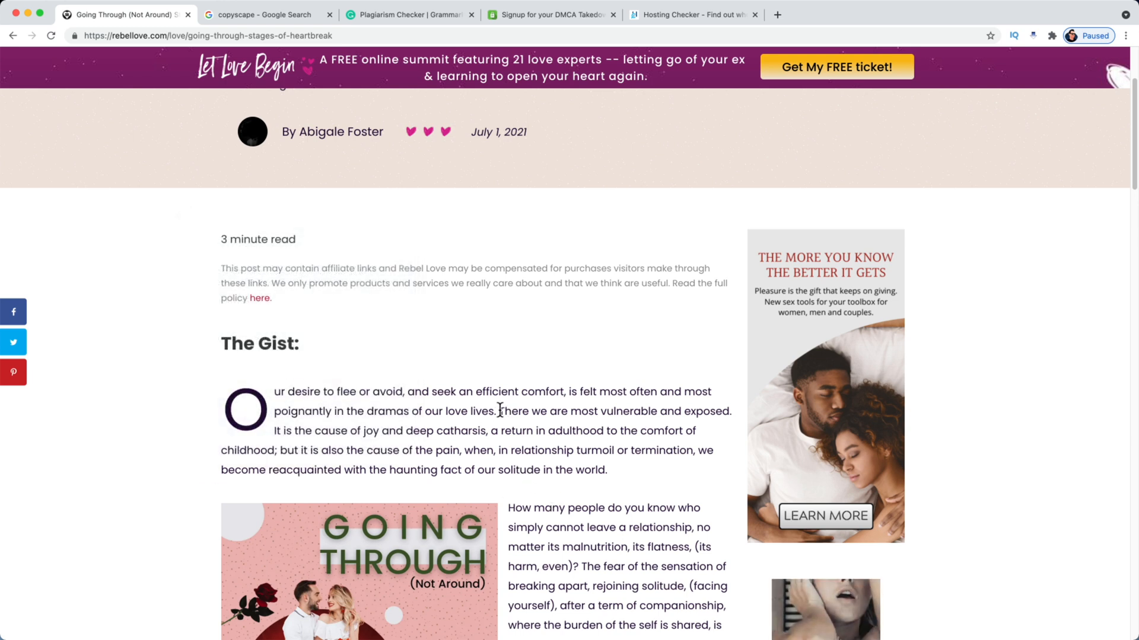
pyautogui.moveTo(498, 411); pyautogui.dragTo(633, 450)
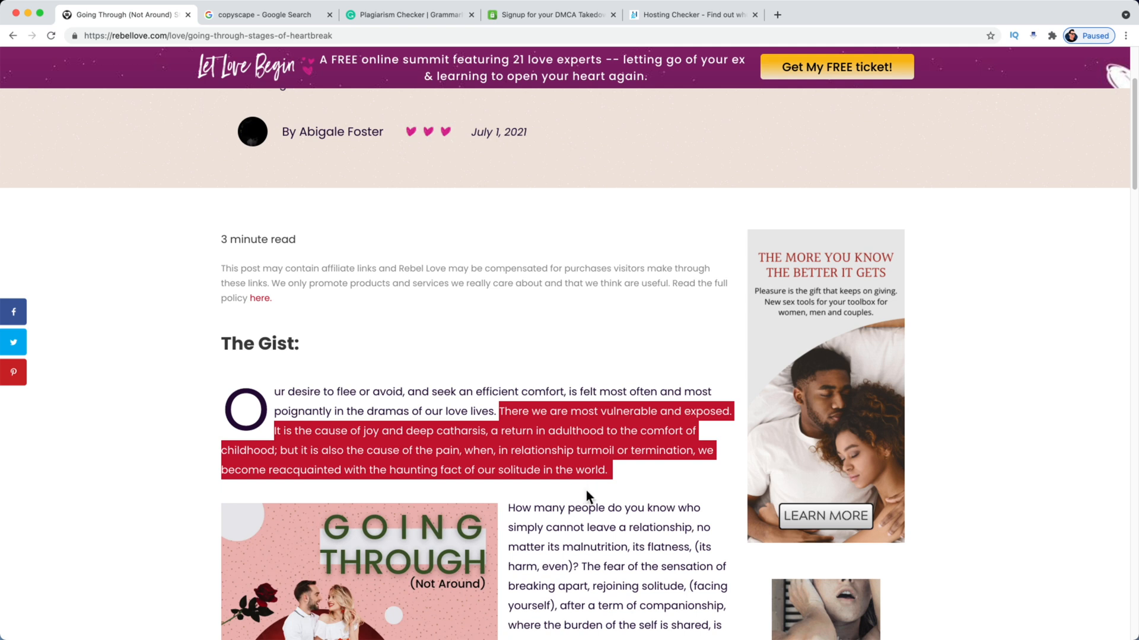
pyautogui.moveTo(605, 488)
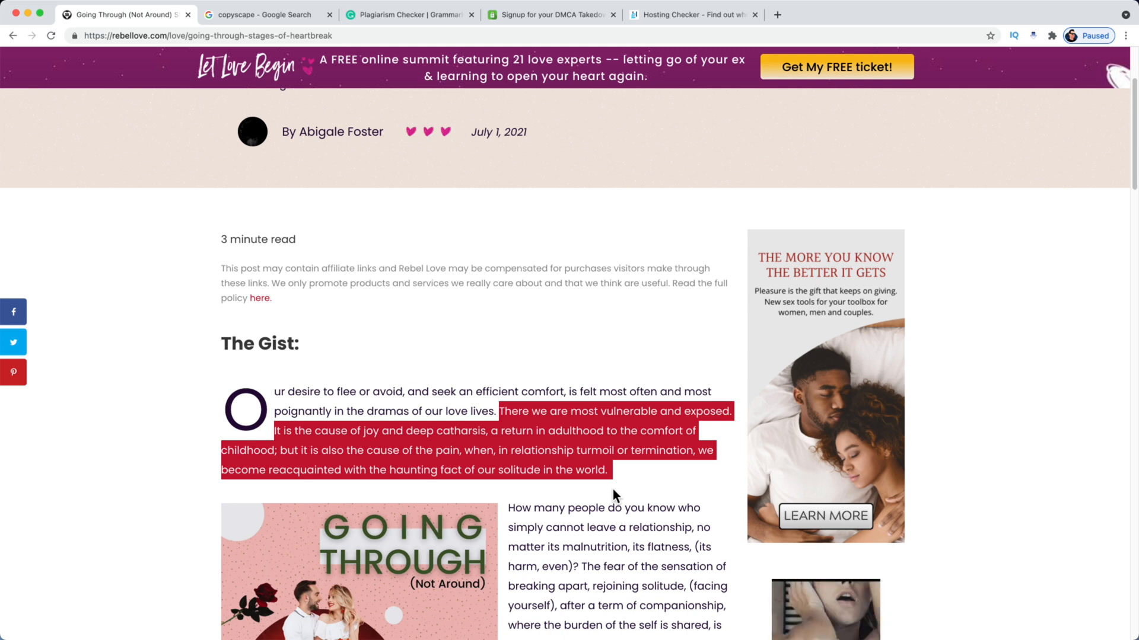
pyautogui.click(614, 496)
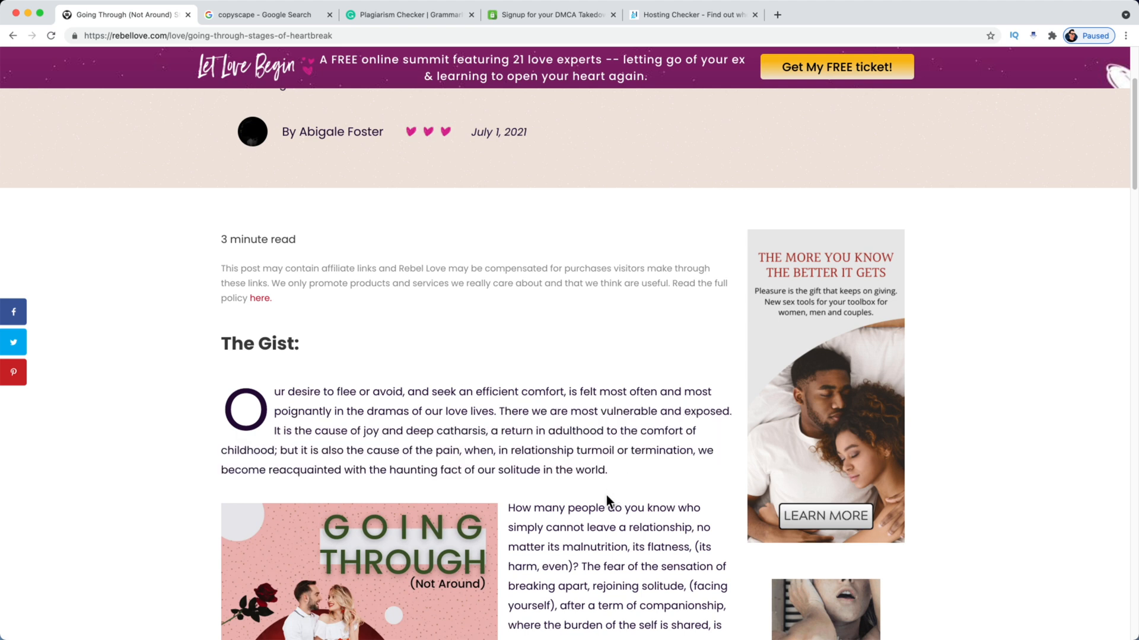
pyautogui.scroll(-3)
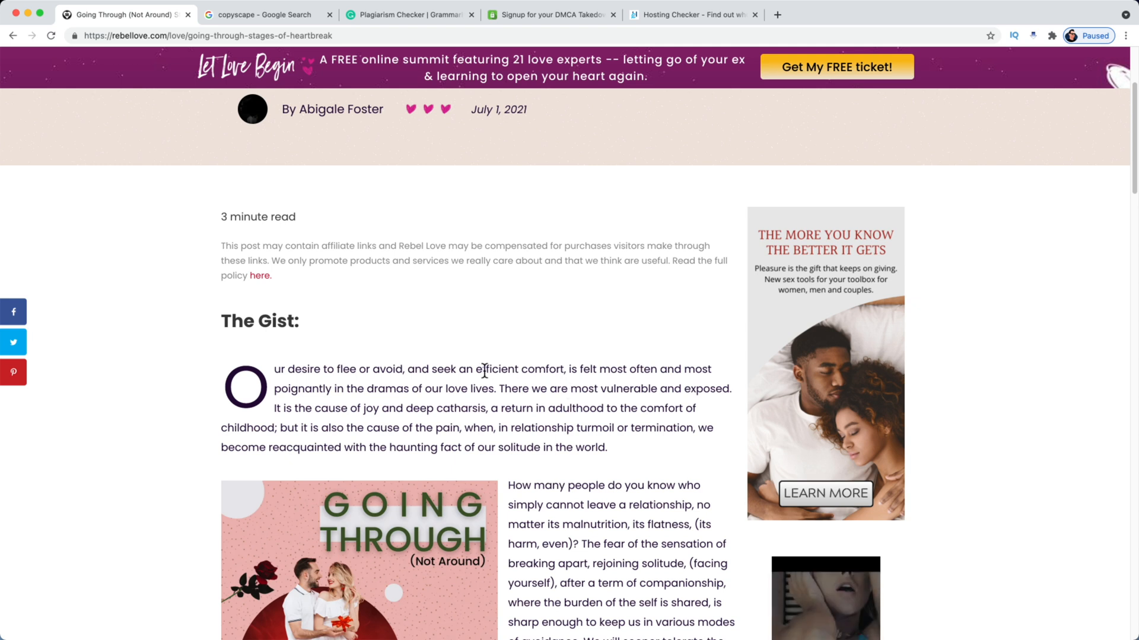
pyautogui.moveTo(501, 366)
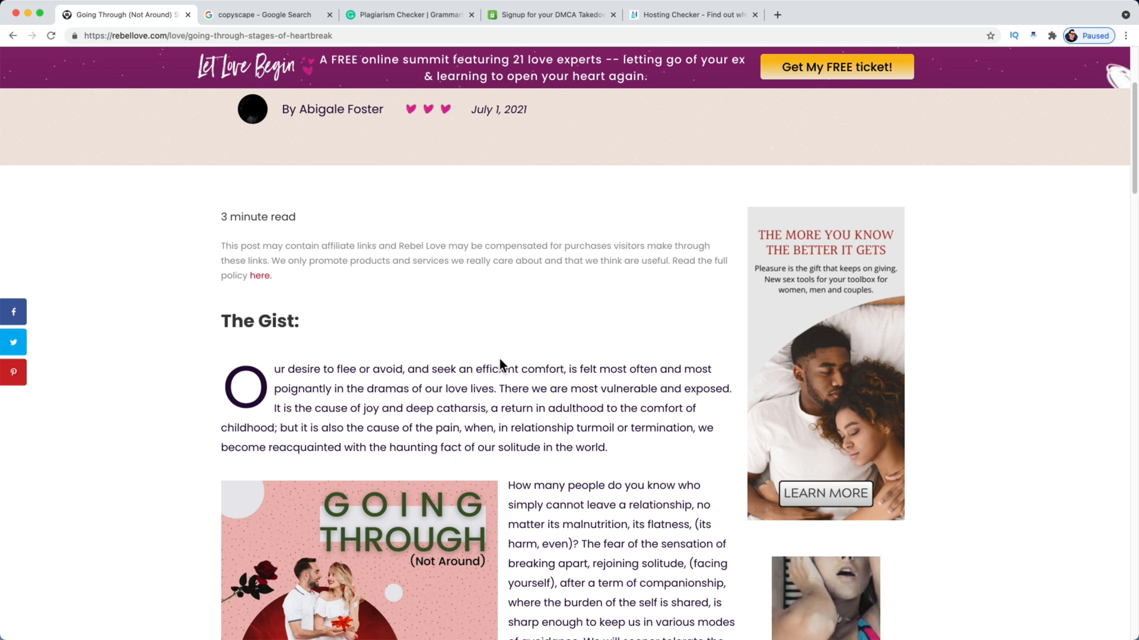
pyautogui.moveTo(496, 363)
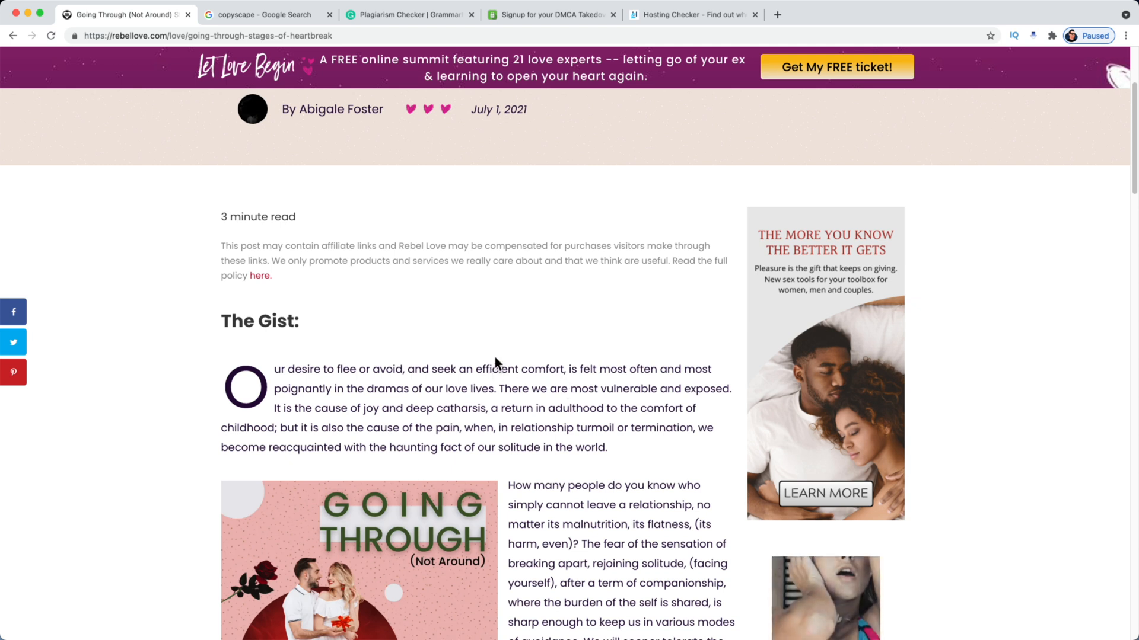
pyautogui.moveTo(495, 365)
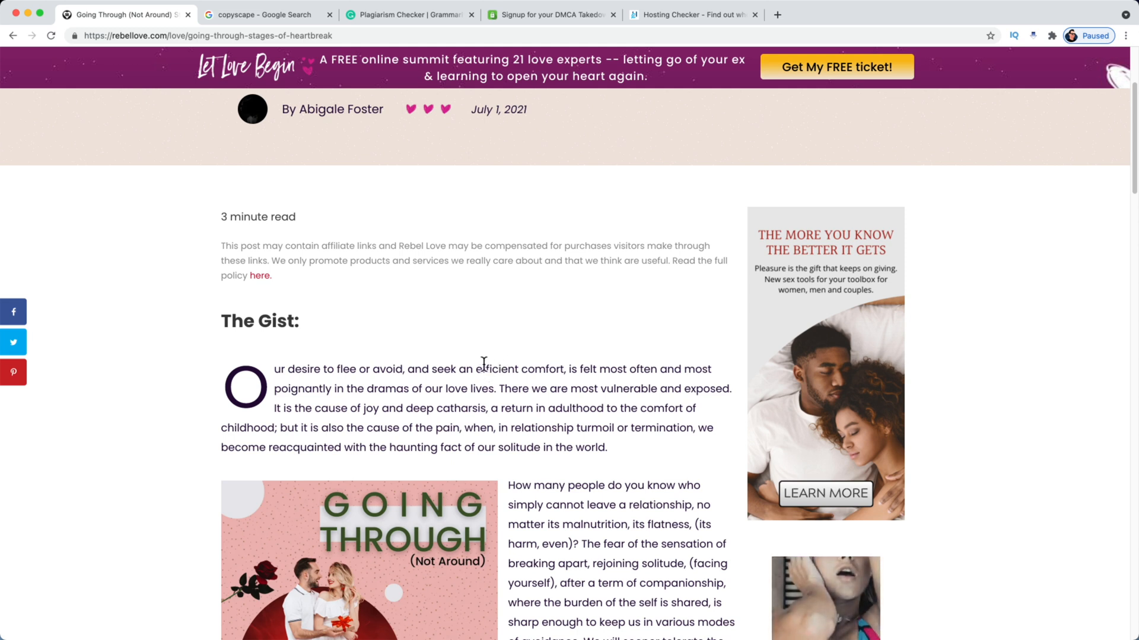
pyautogui.moveTo(437, 353)
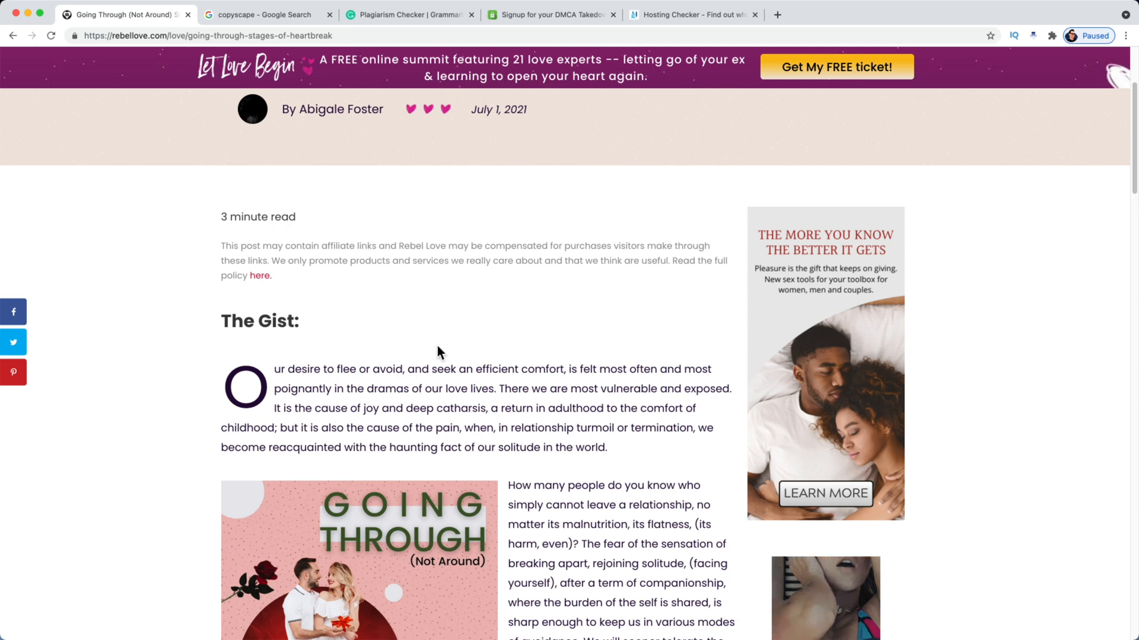
# View the heartbreak article's page source and select its opening paragraph
pyautogui.rightClick(438, 352)
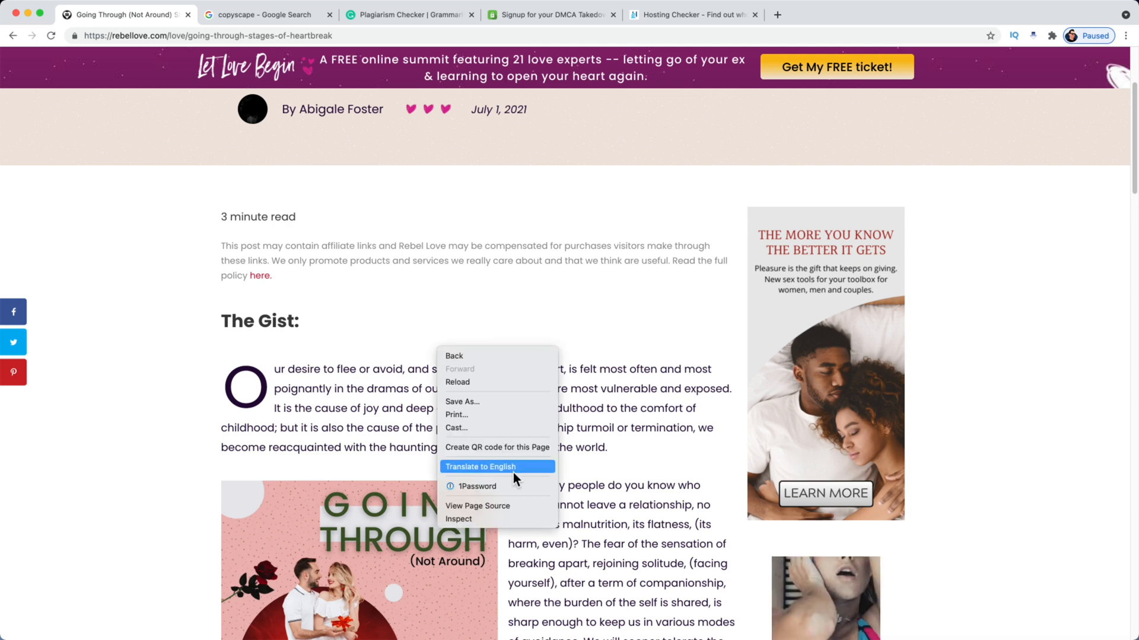
pyautogui.click(478, 505)
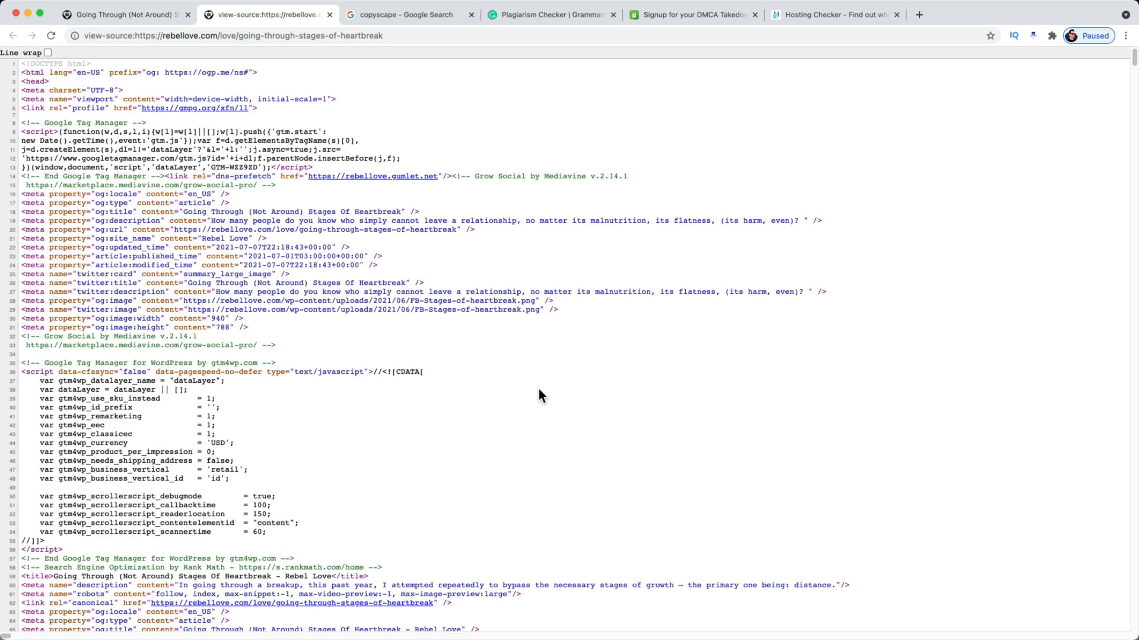
pyautogui.scroll(-3)
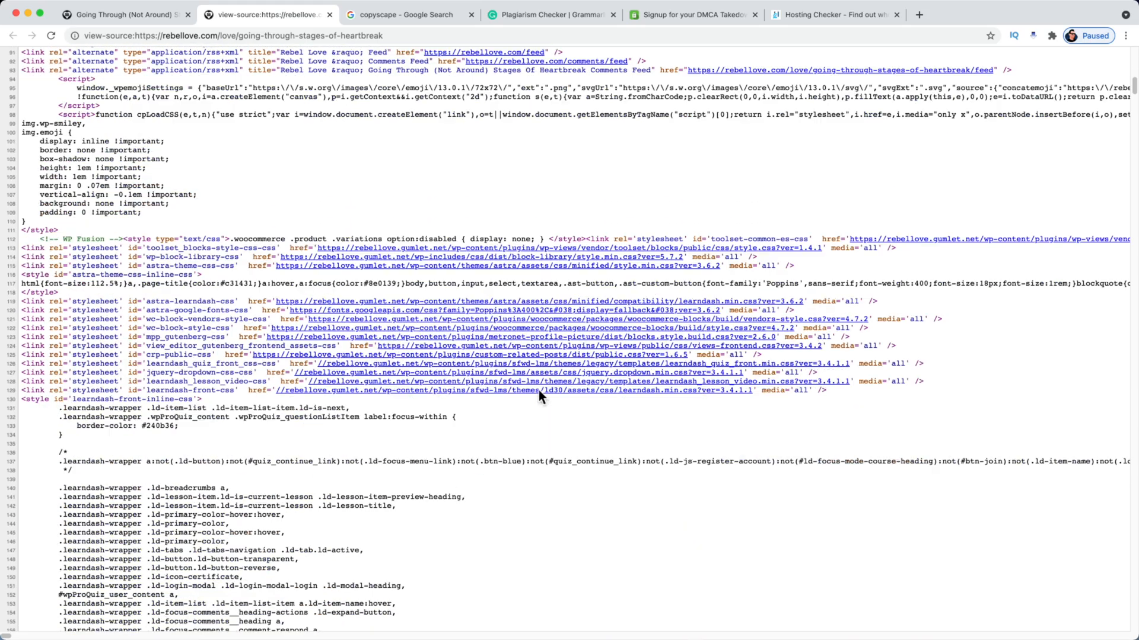
pyautogui.scroll(-3)
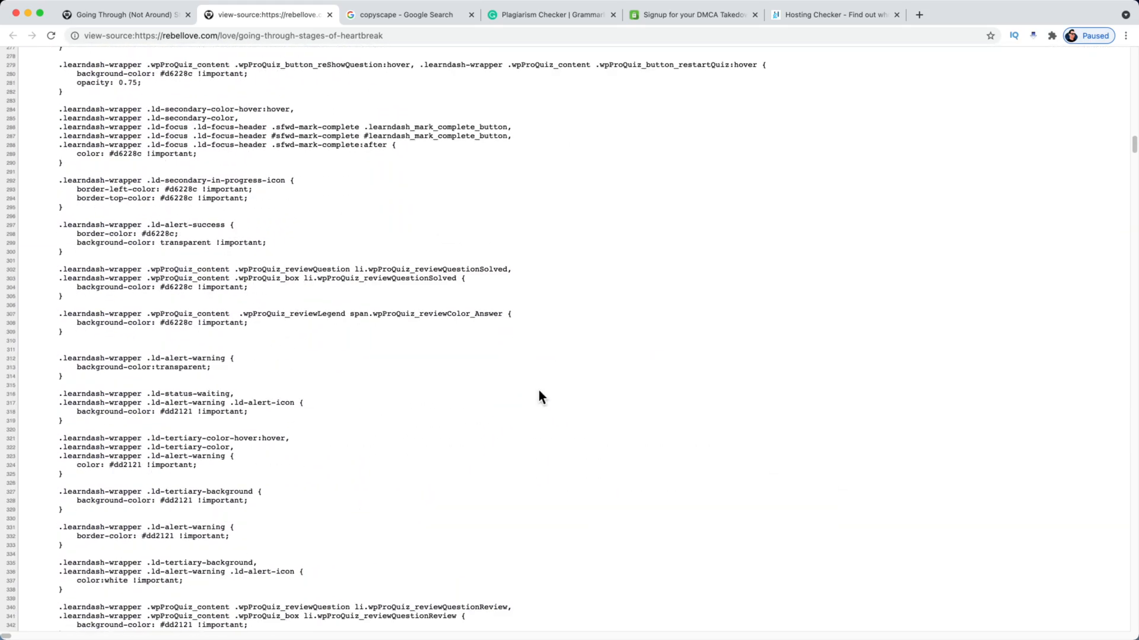
pyautogui.scroll(-3)
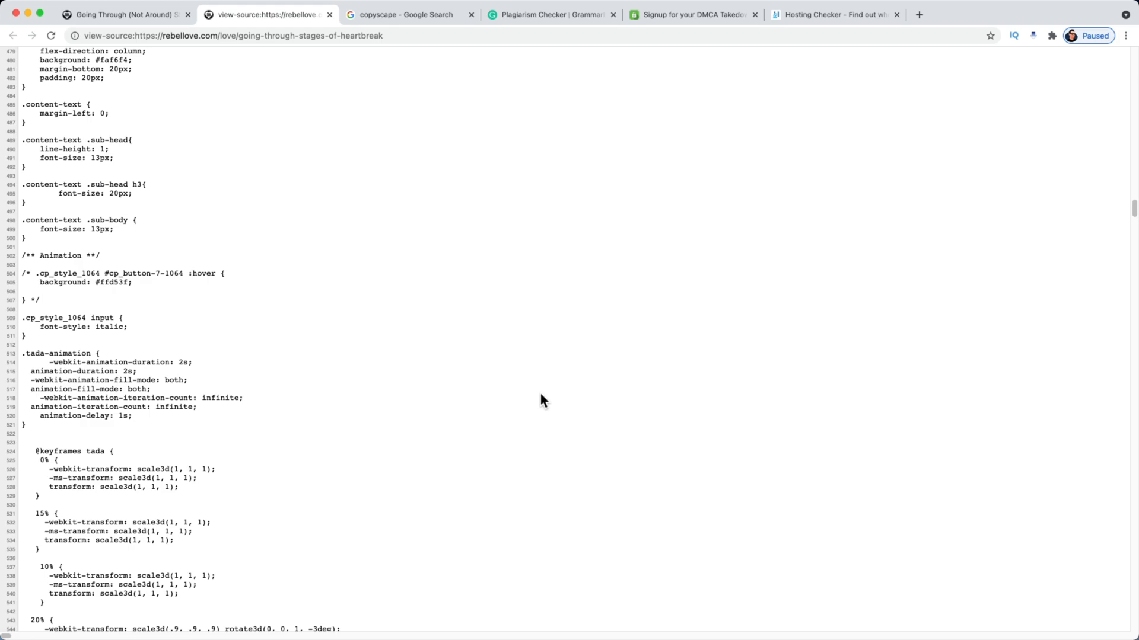
pyautogui.scroll(-3)
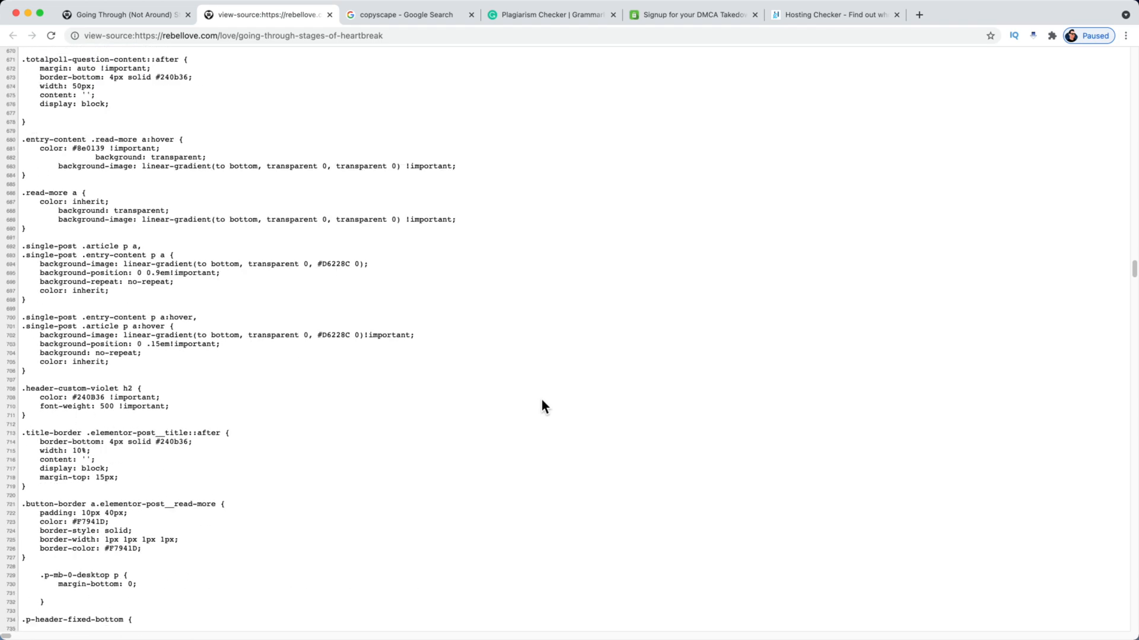
pyautogui.scroll(-3)
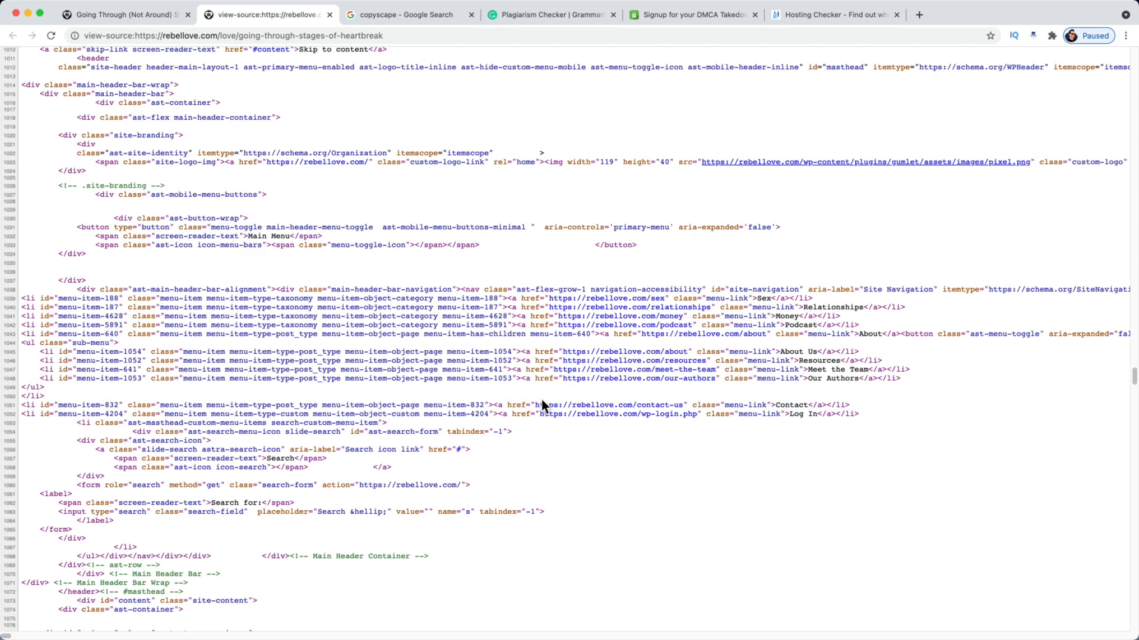
pyautogui.scroll(-3)
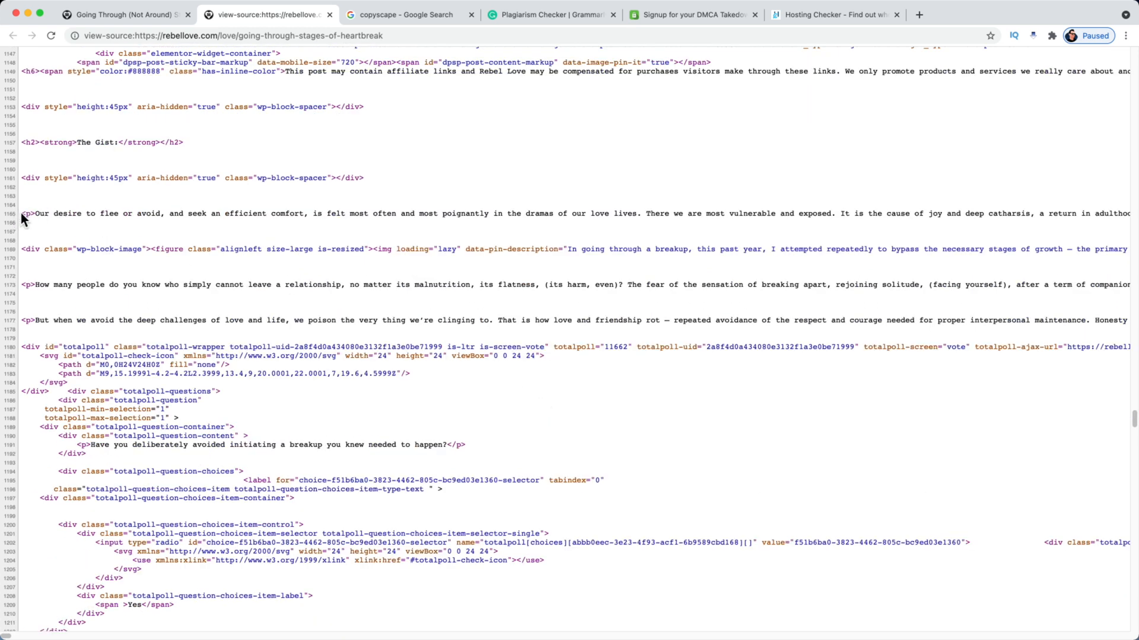
pyautogui.moveTo(22, 214); pyautogui.dragTo(779, 319)
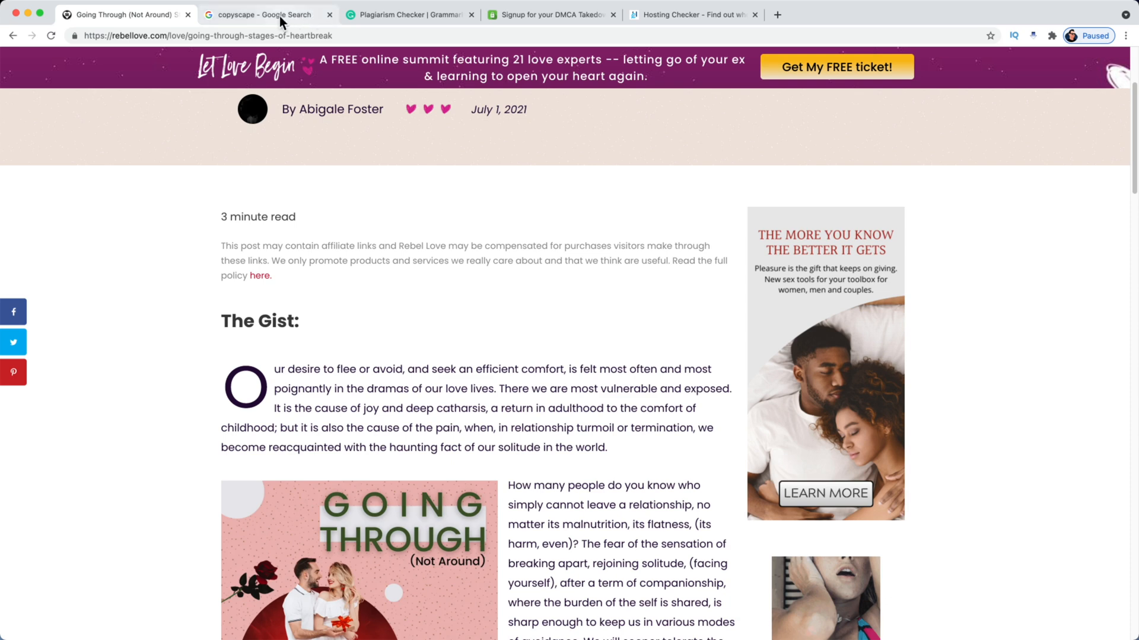
pyautogui.click(261, 15)
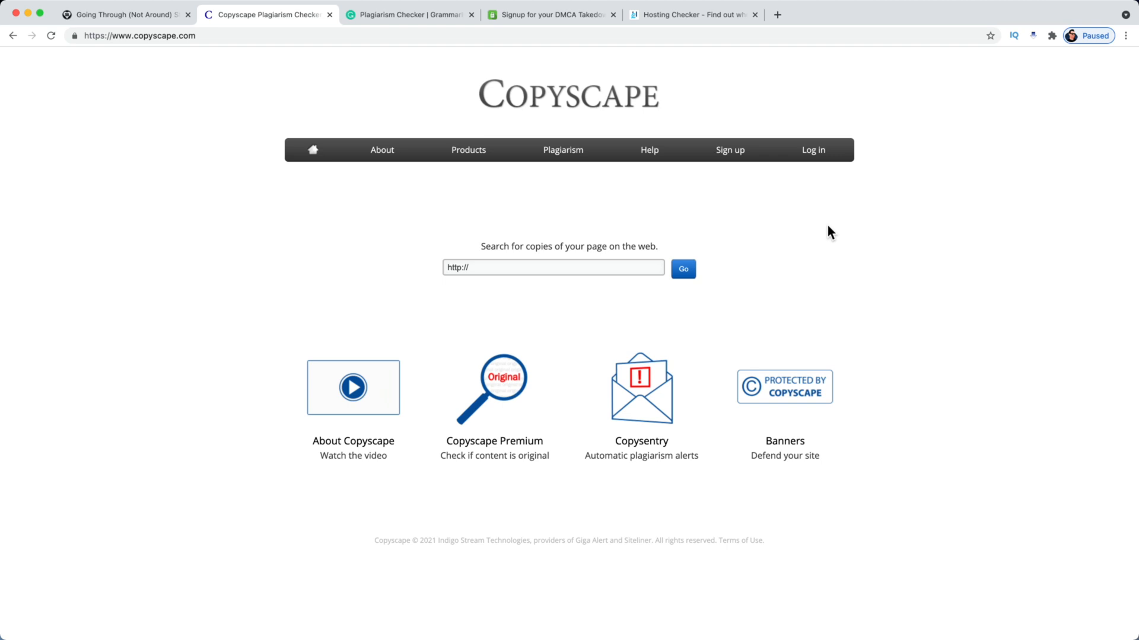
pyautogui.click(123, 14)
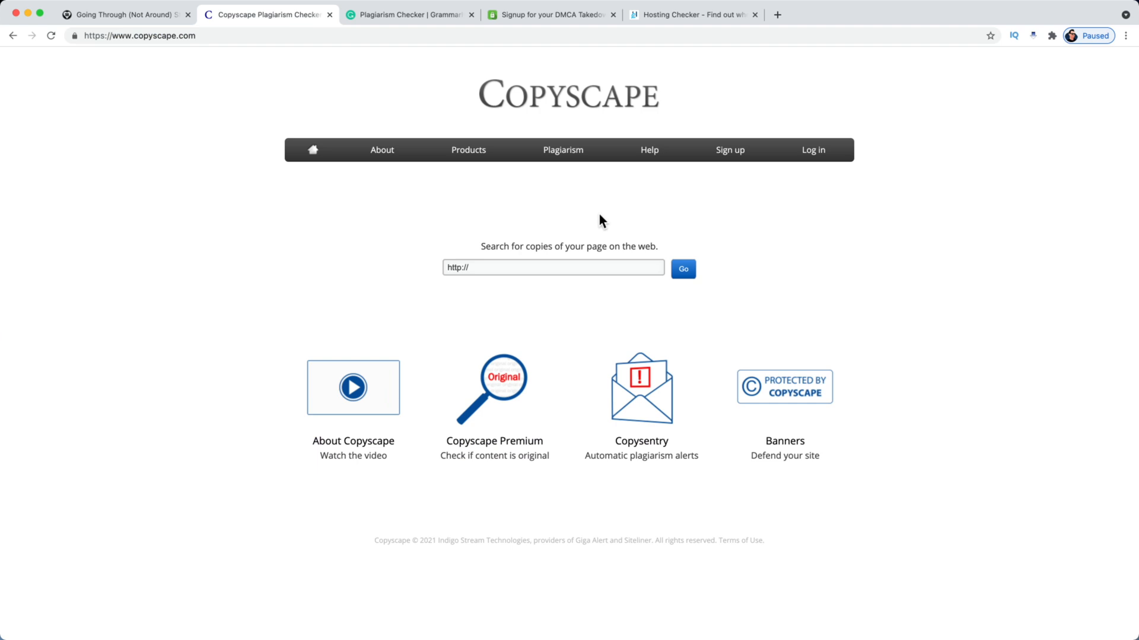
pyautogui.write('https://rebellove.com/love/going-through-stages-of-heartbreak')
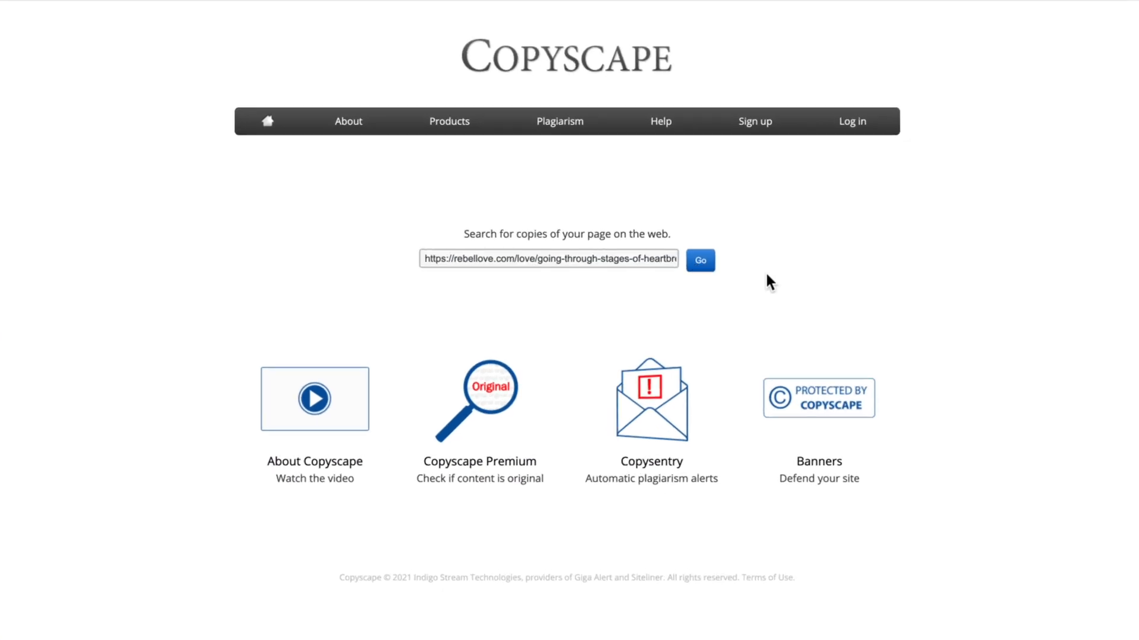
pyautogui.click(699, 260)
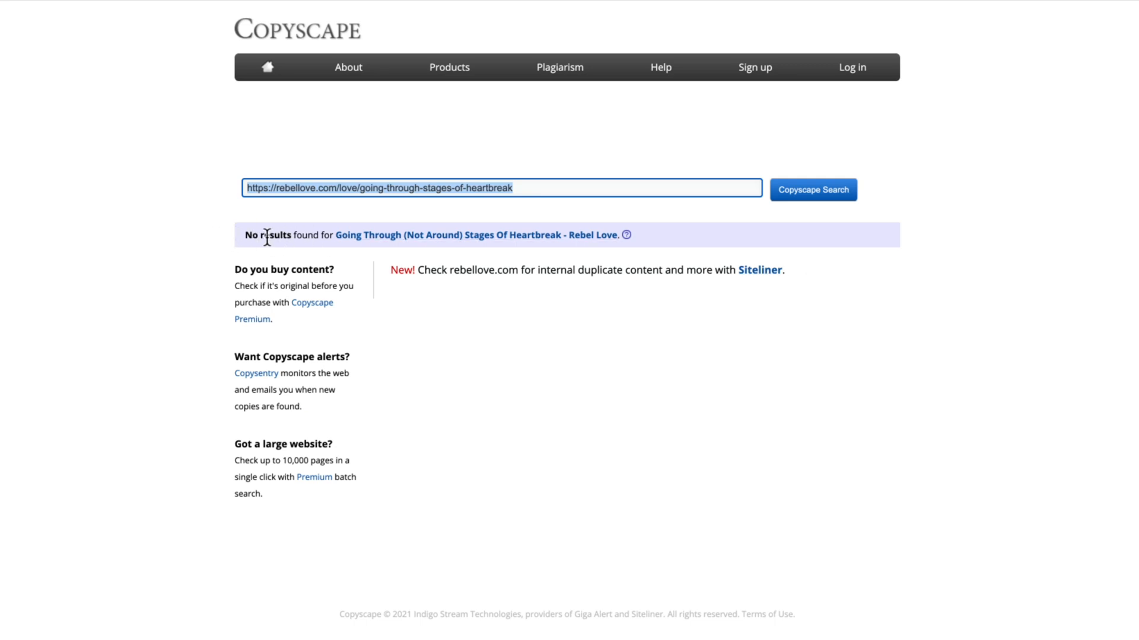
pyautogui.moveTo(559, 297)
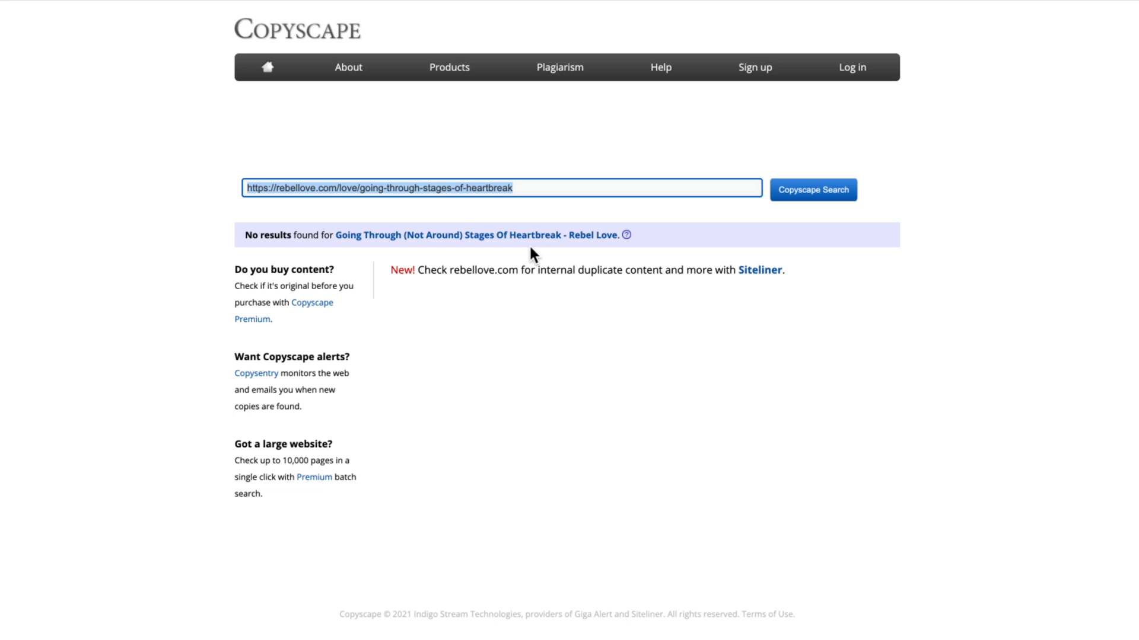
pyautogui.moveTo(536, 267)
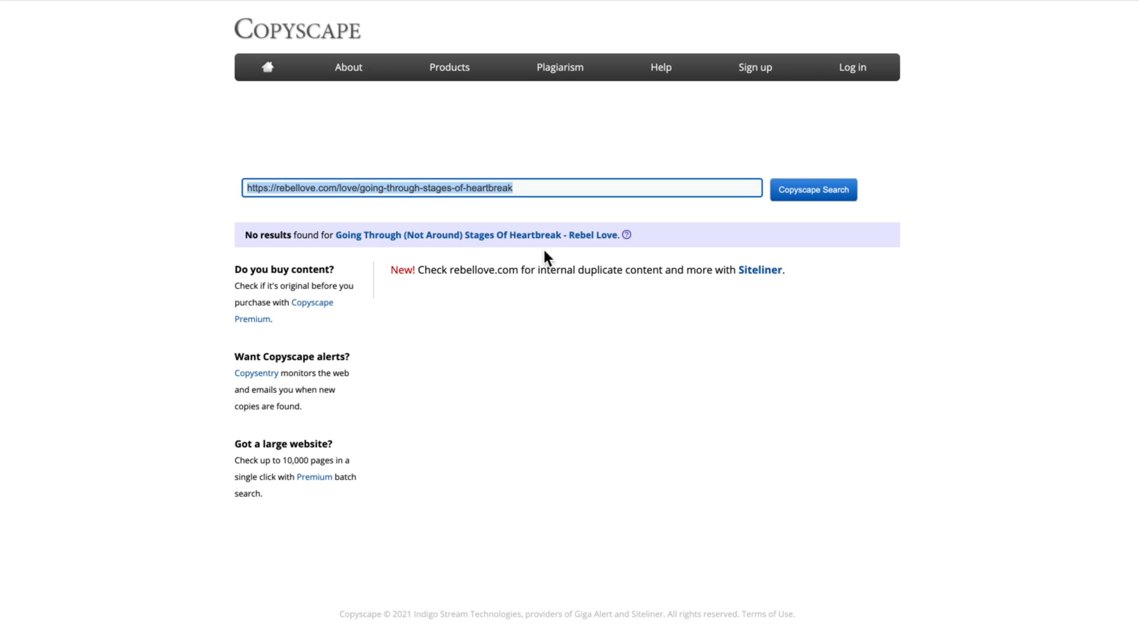
pyautogui.moveTo(538, 254)
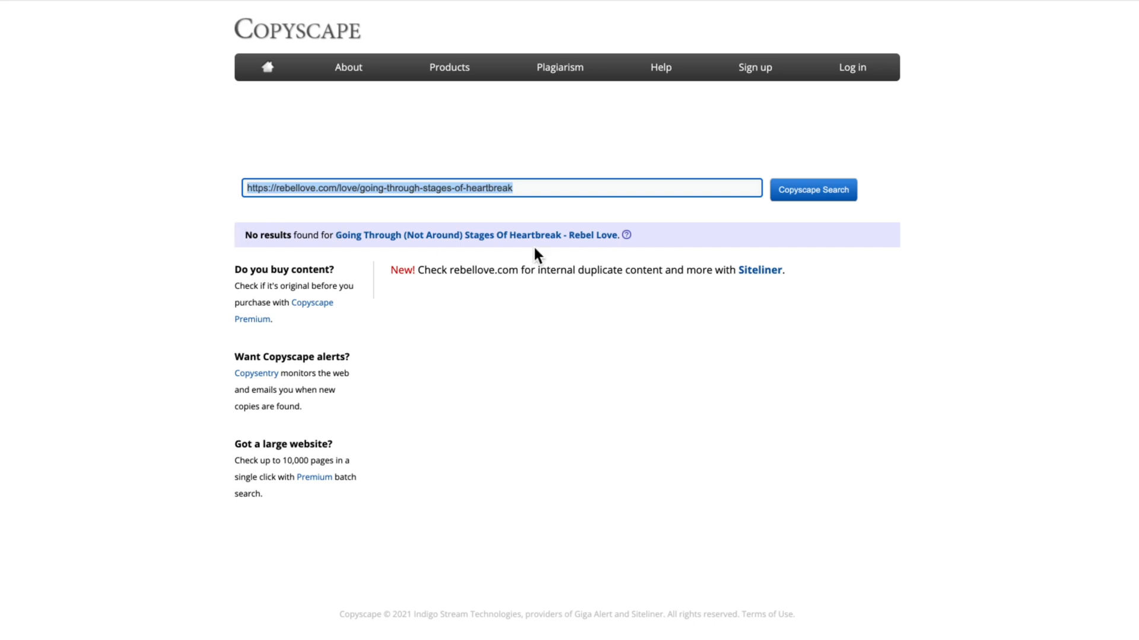
pyautogui.moveTo(225, 221)
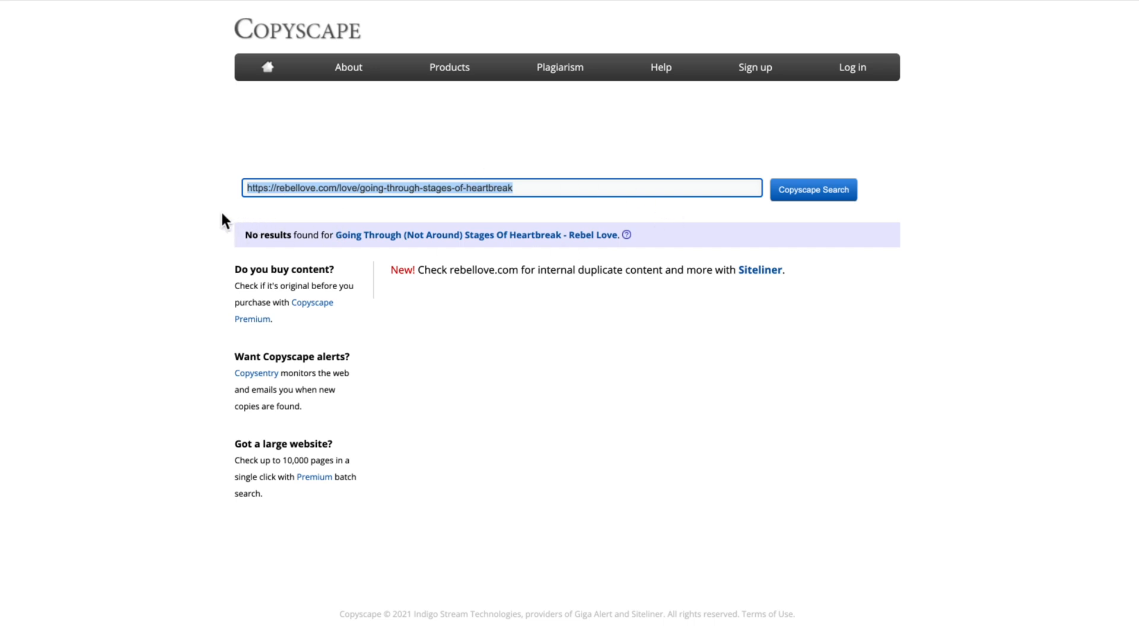
pyautogui.moveTo(217, 175)
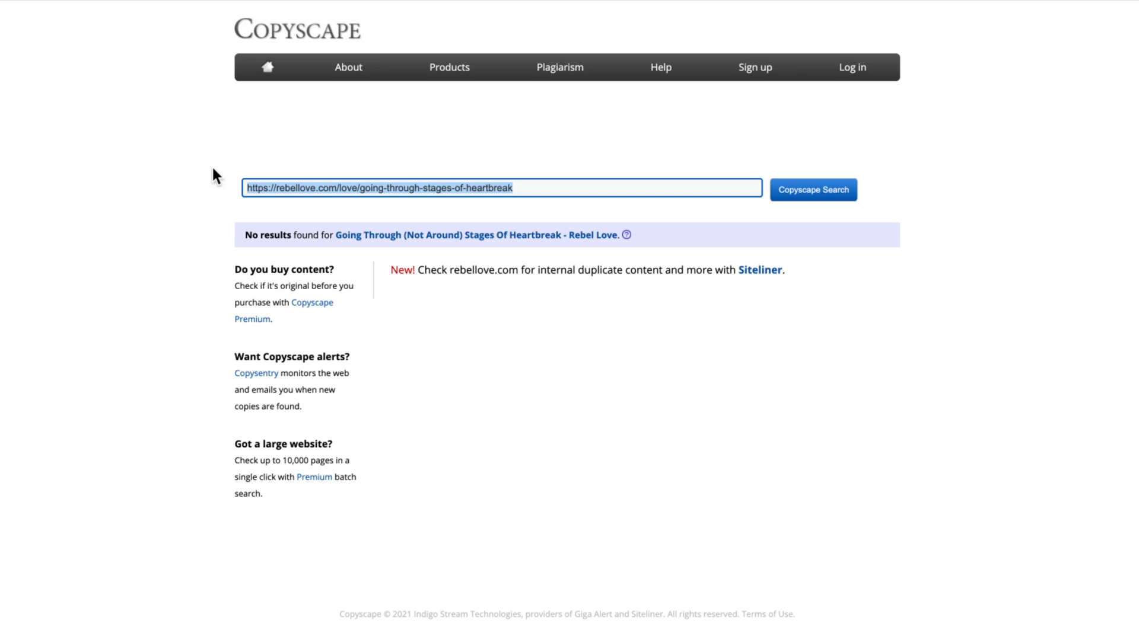
pyautogui.moveTo(175, 229)
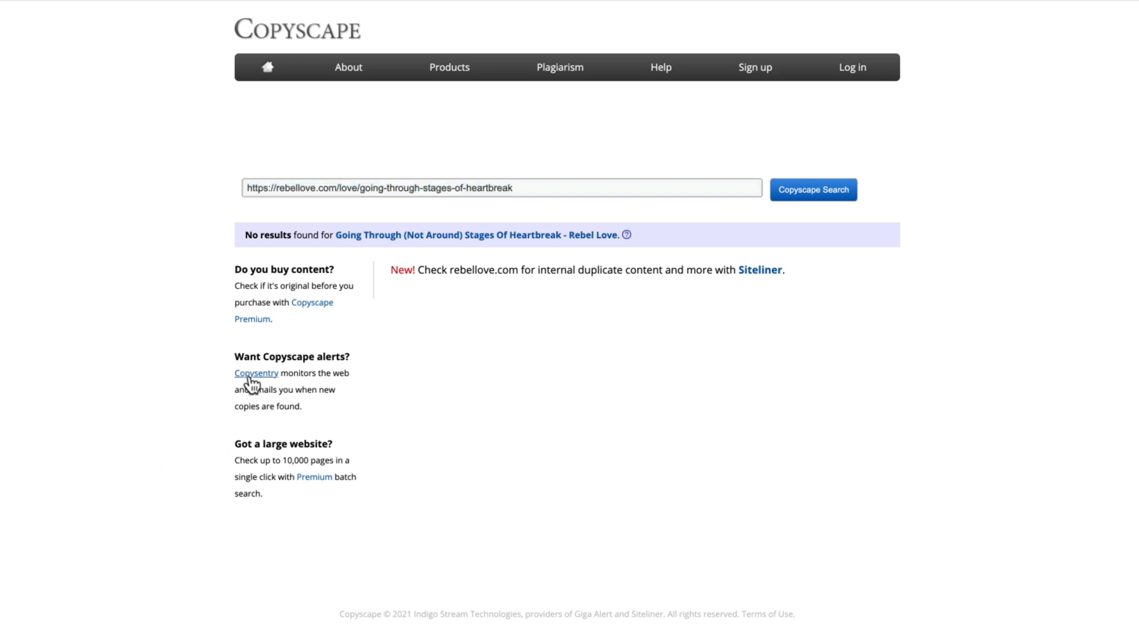
# Open the Copysentry overview and its plans page with monthly pricing
pyautogui.click(255, 373)
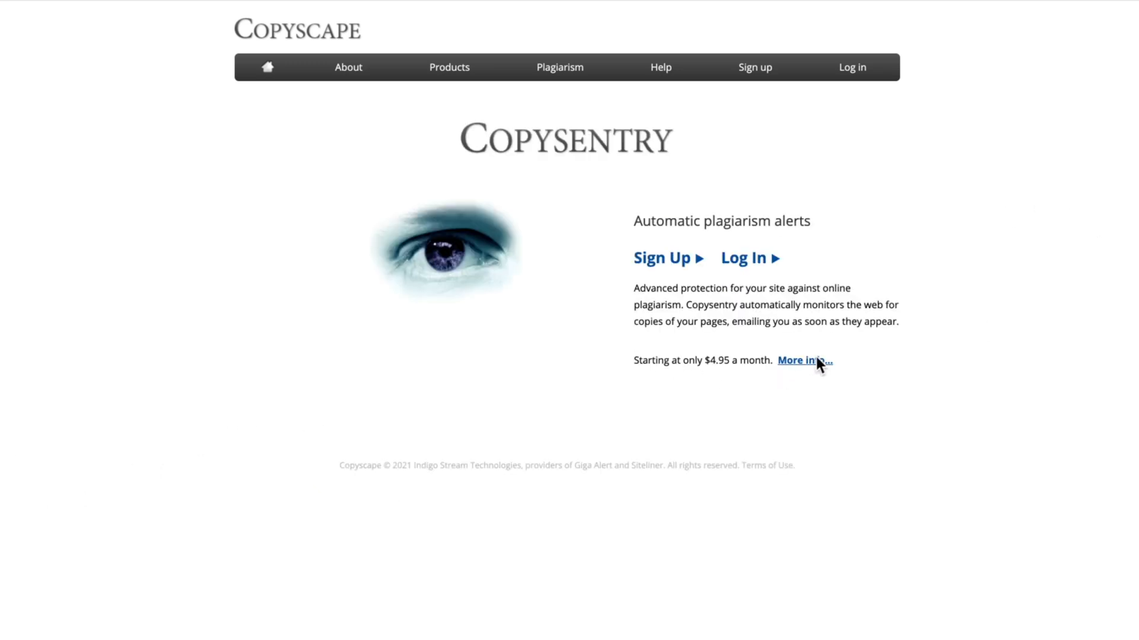
pyautogui.click(803, 360)
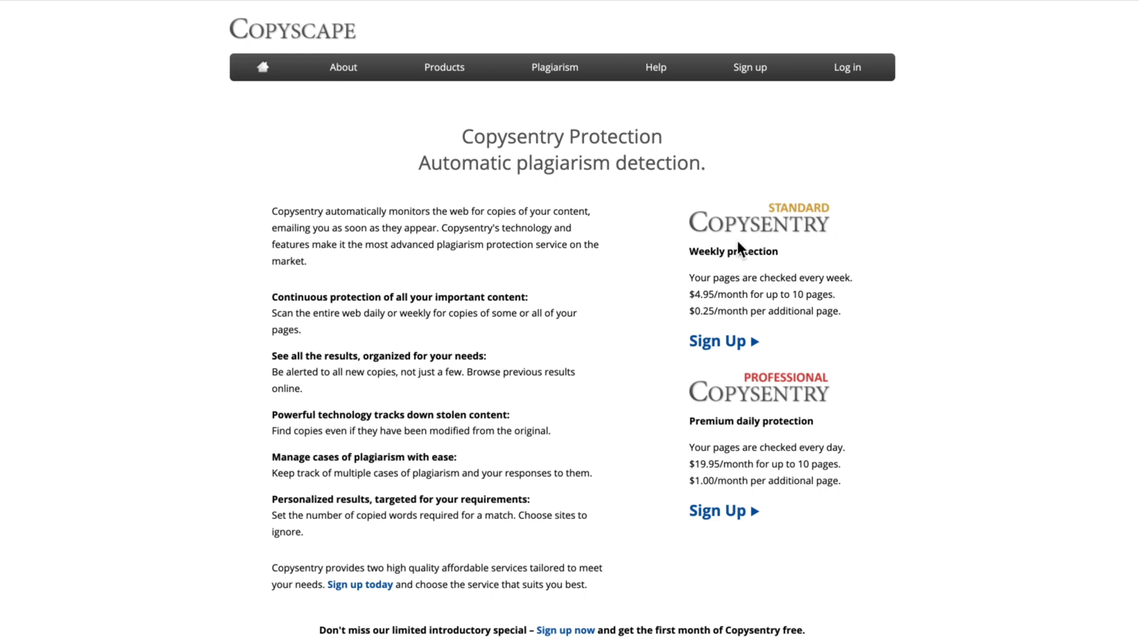
pyautogui.moveTo(686, 320)
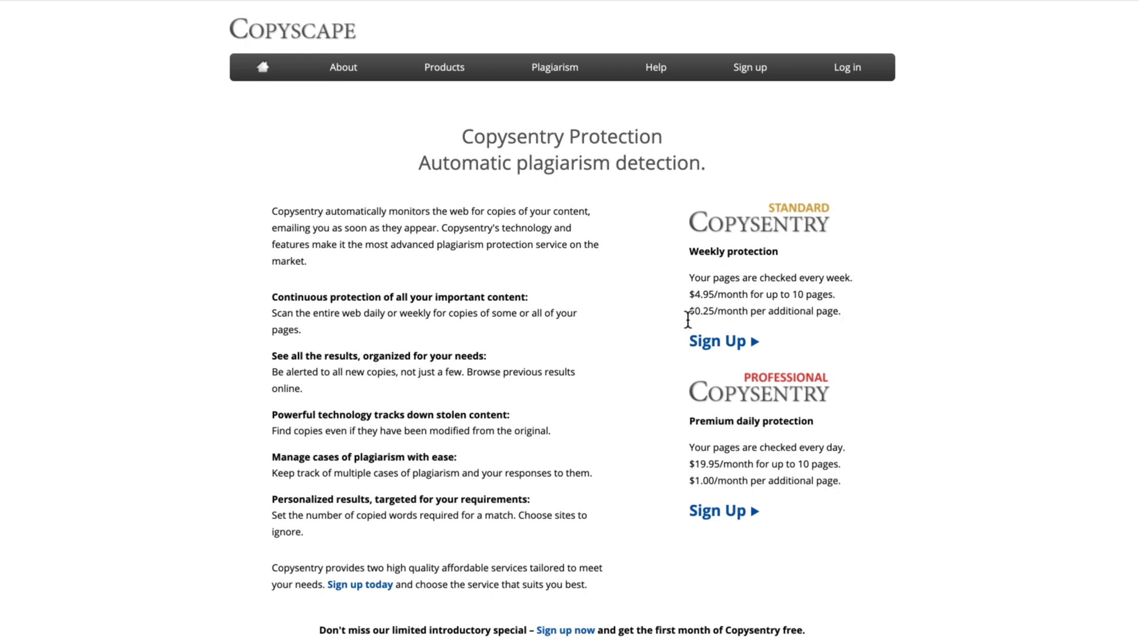
pyautogui.moveTo(899, 325)
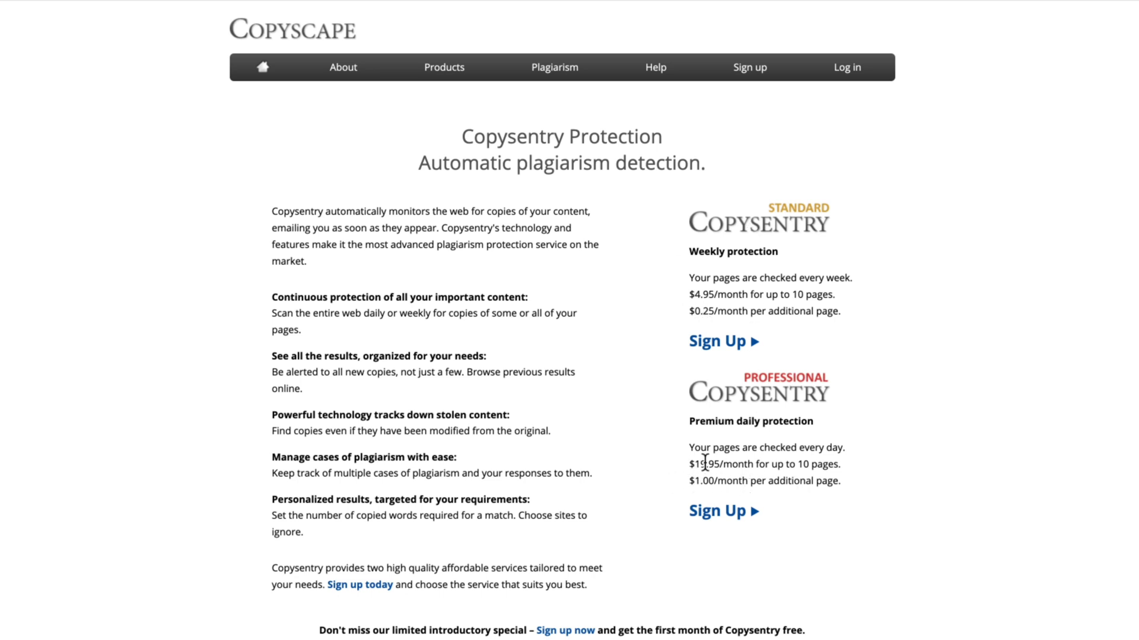
pyautogui.moveTo(750, 297)
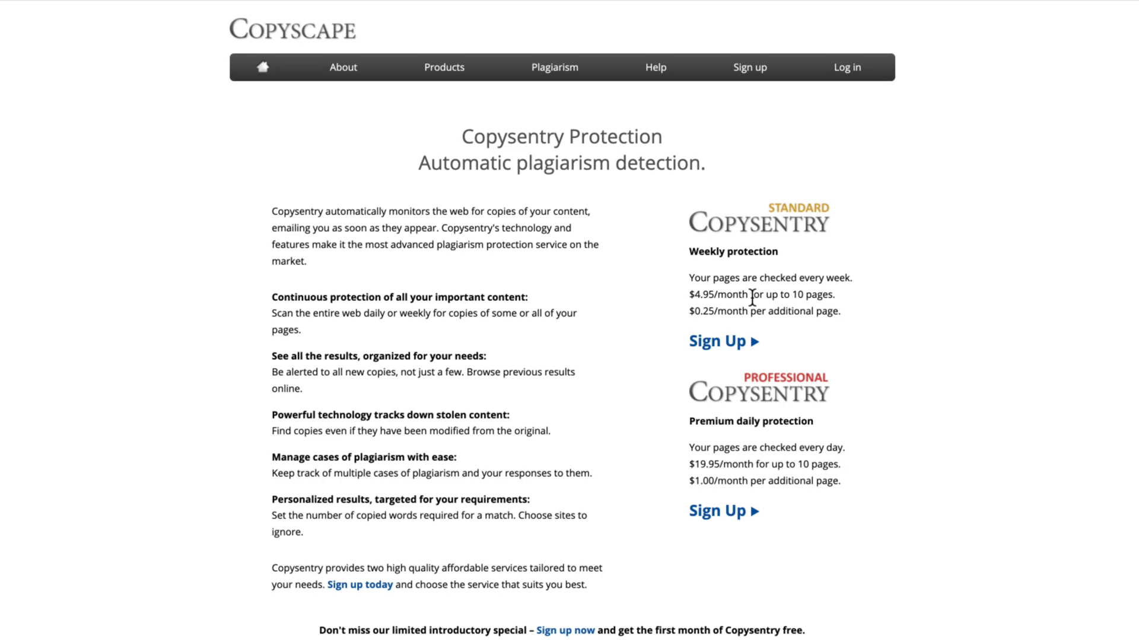
pyautogui.moveTo(725, 472)
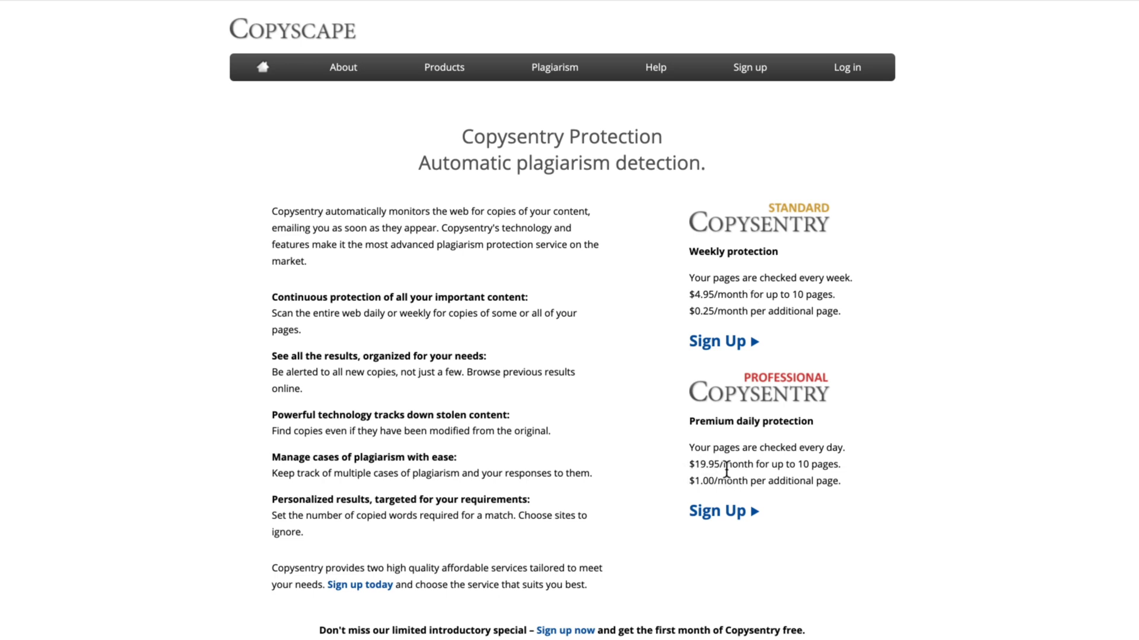
pyautogui.moveTo(815, 361)
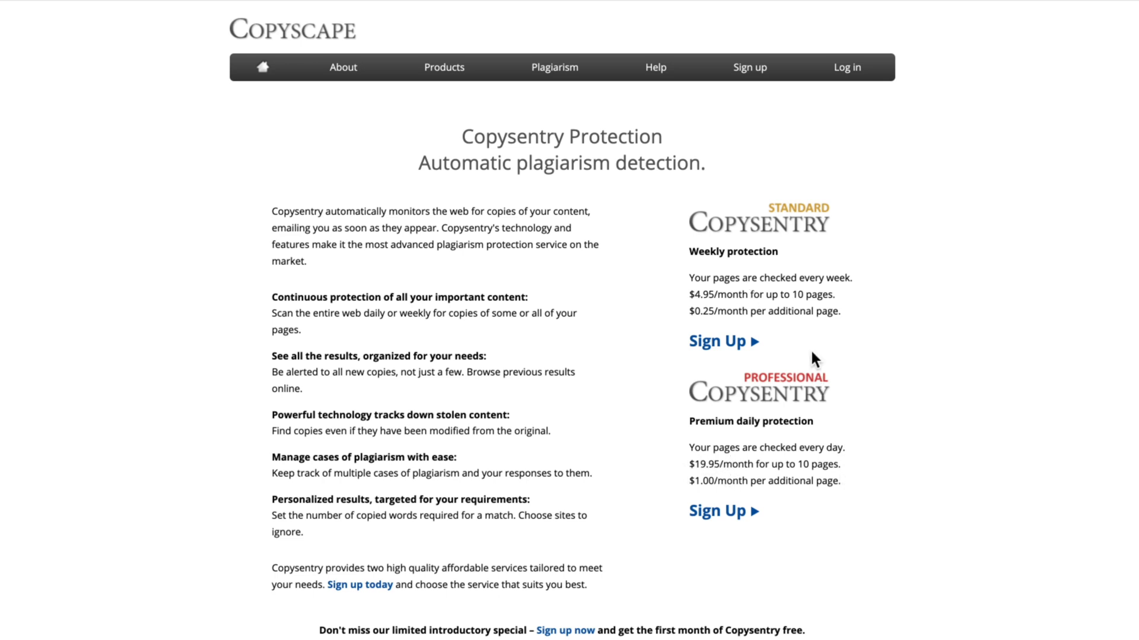
pyautogui.moveTo(717, 499)
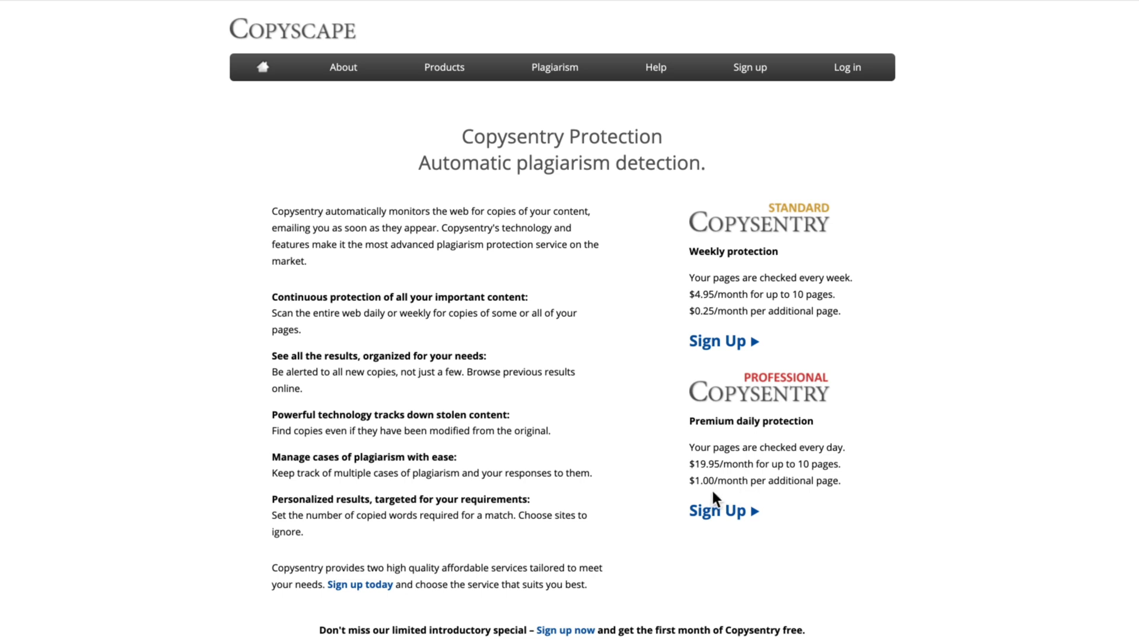
pyautogui.moveTo(695, 344)
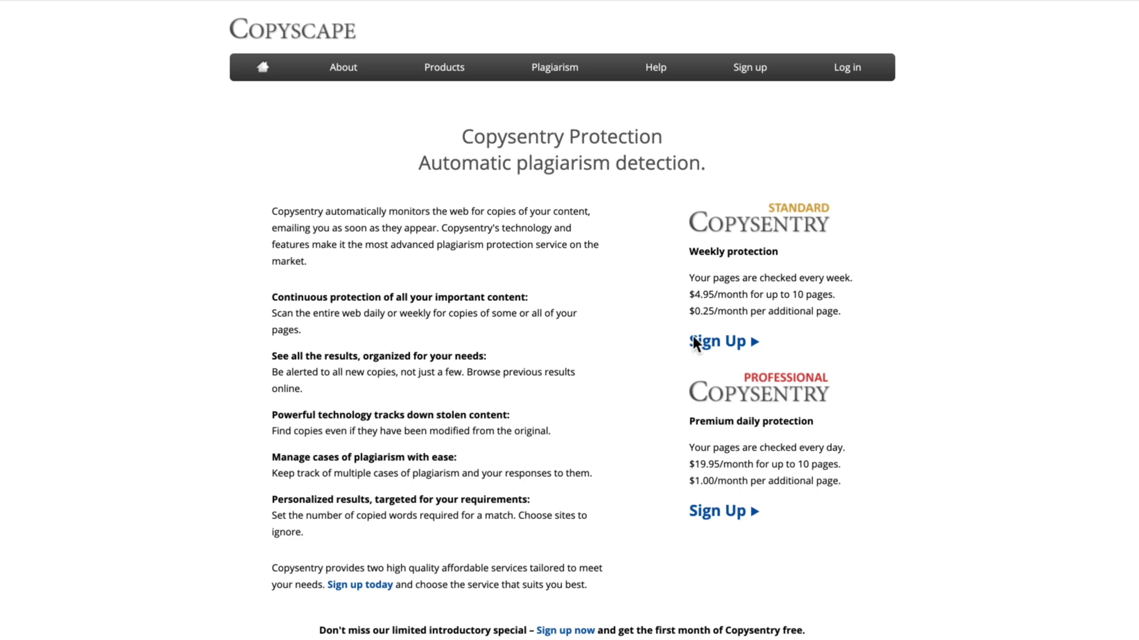
pyautogui.moveTo(909, 272)
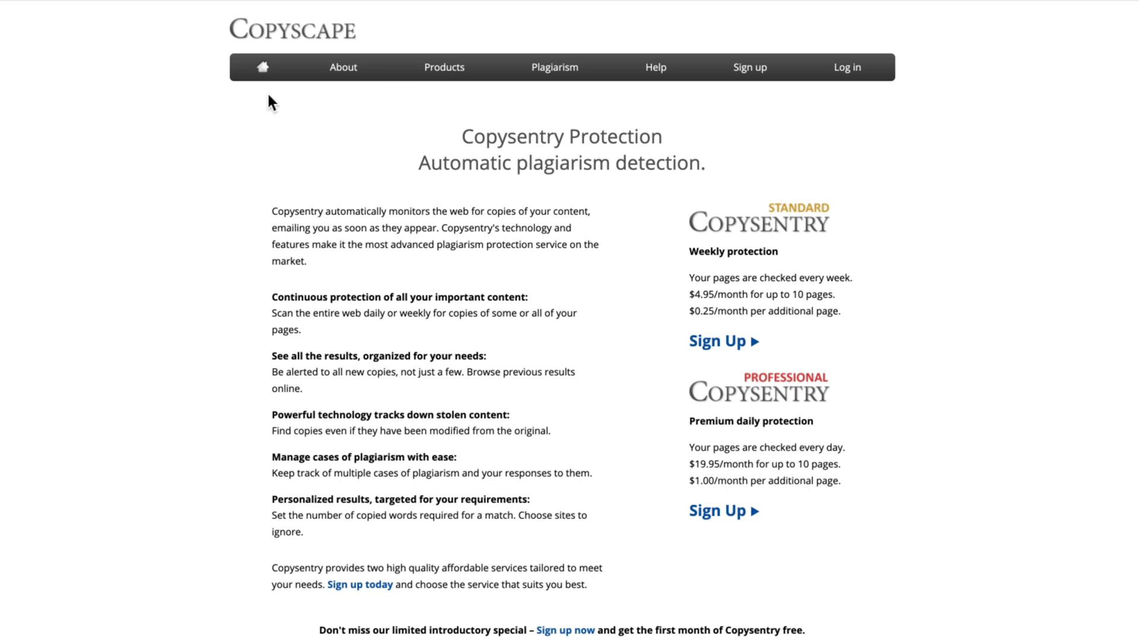
pyautogui.moveTo(392, 280)
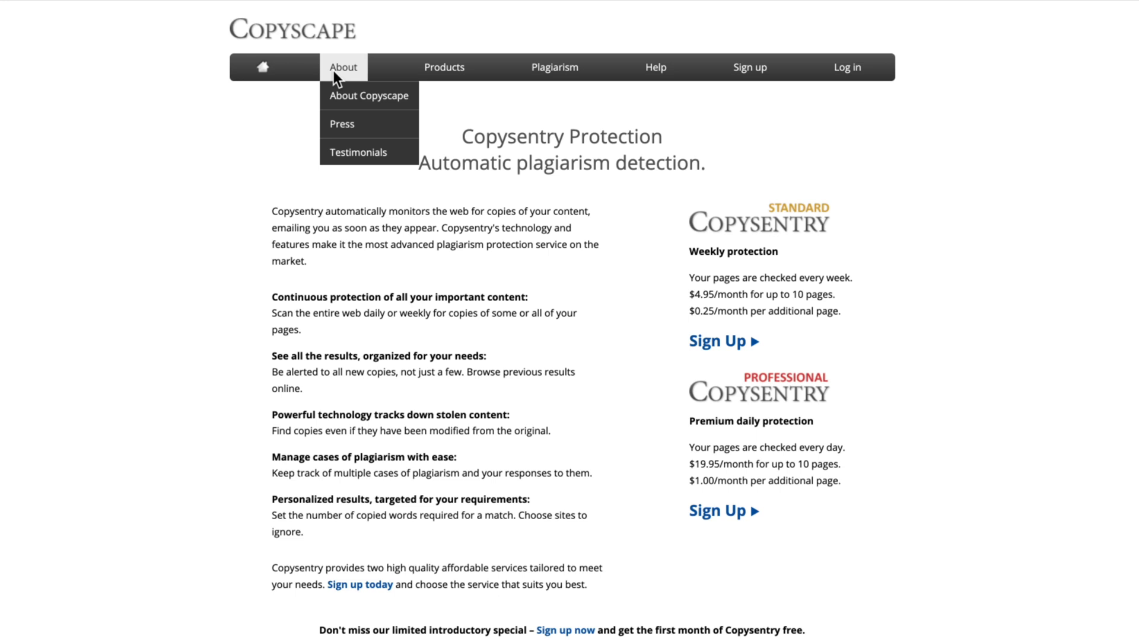
pyautogui.moveTo(309, 43)
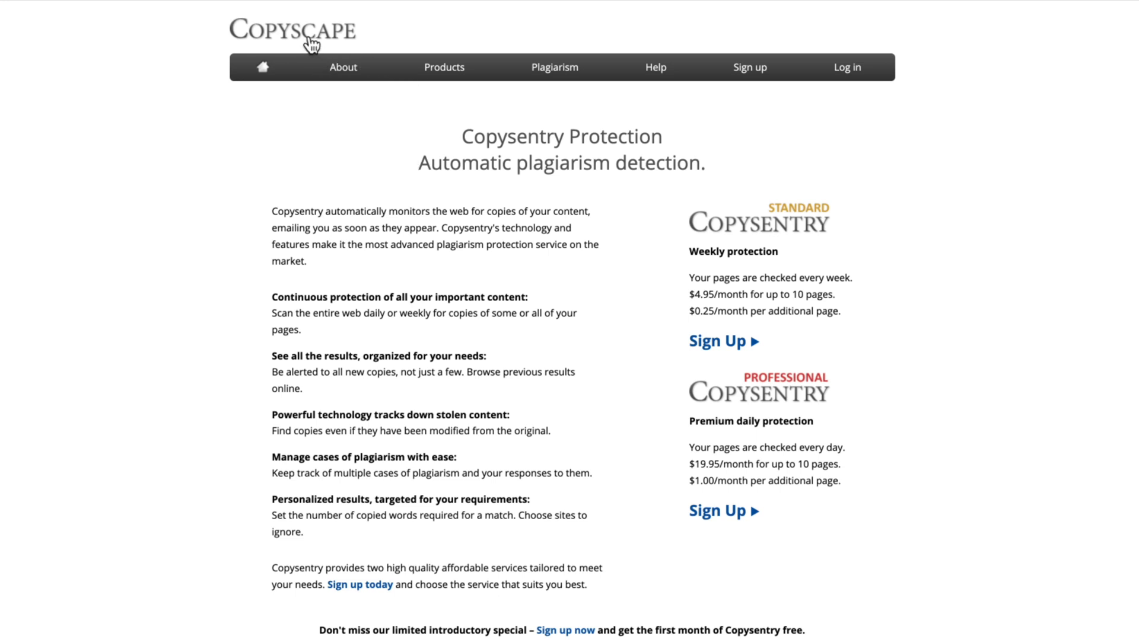
pyautogui.moveTo(337, 49)
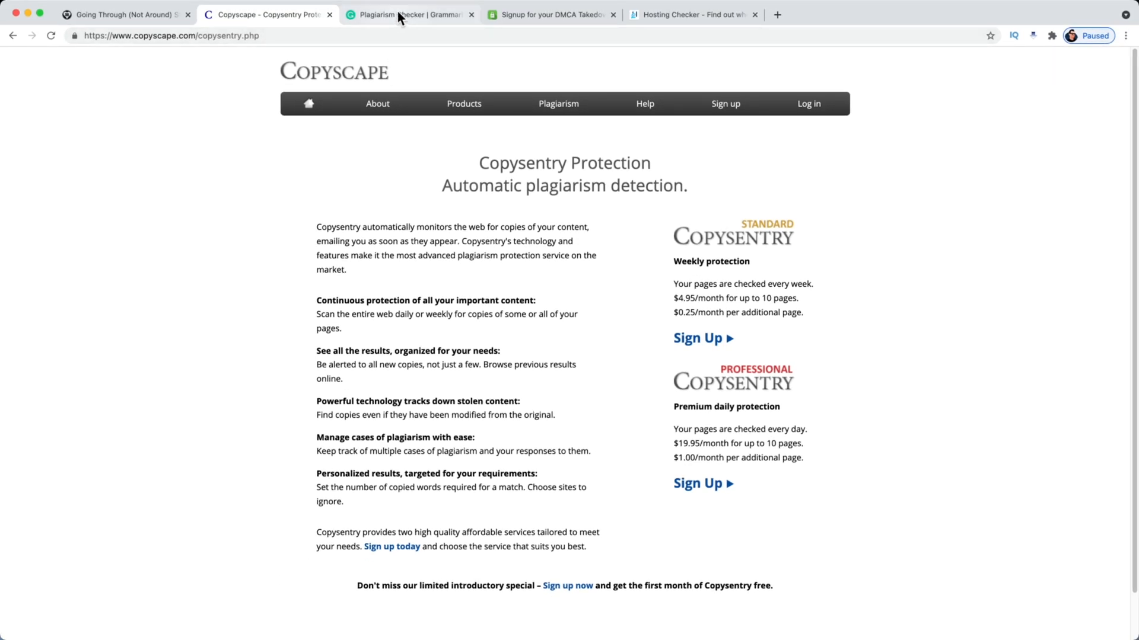
# Go to the Grammarly Plagiarism Checker tab with its empty text box
pyautogui.click(407, 14)
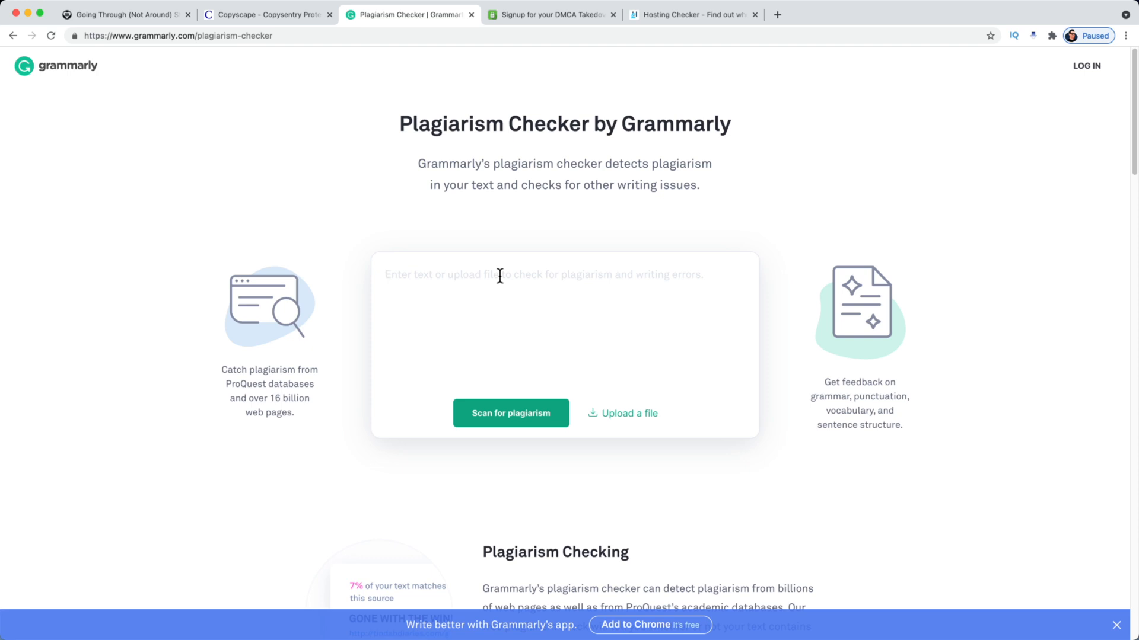
pyautogui.moveTo(356, 428)
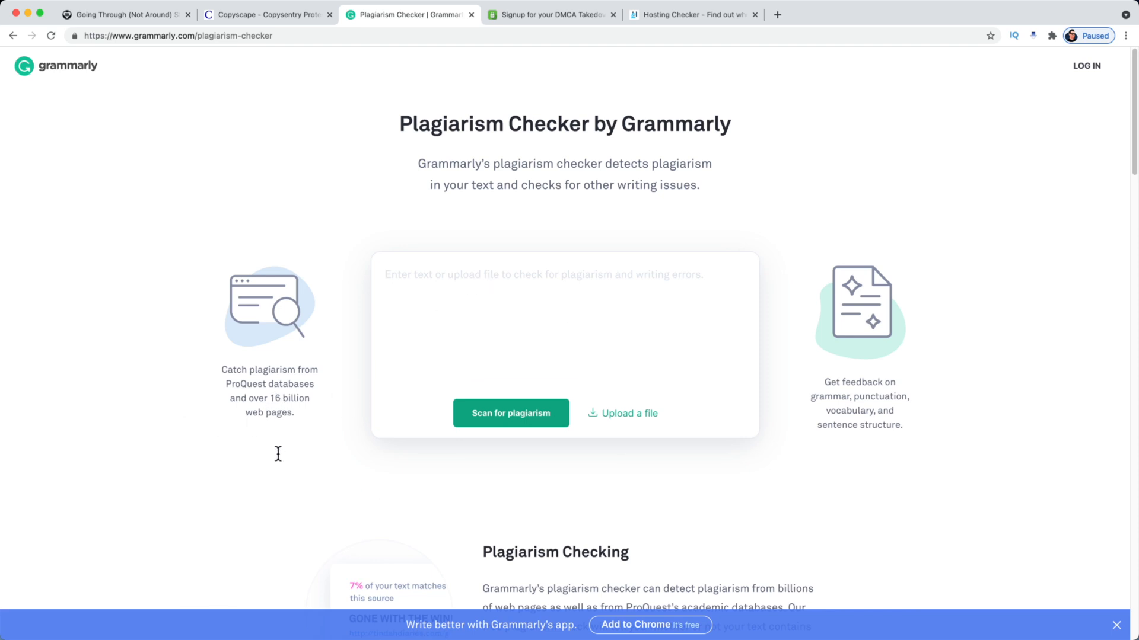
pyautogui.moveTo(301, 489)
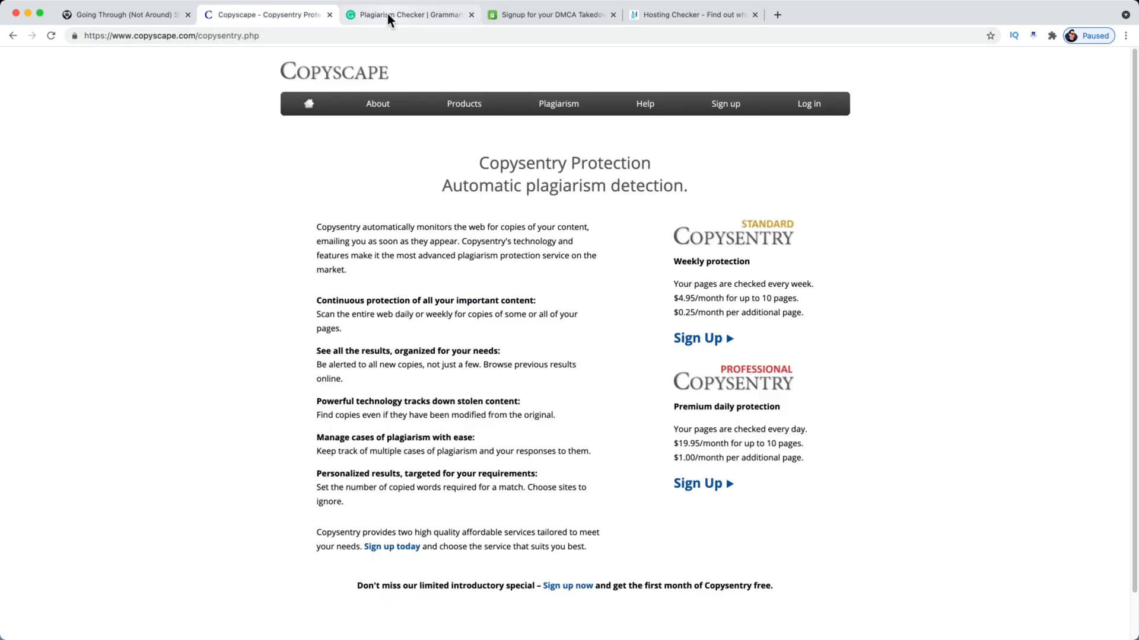
pyautogui.click(407, 14)
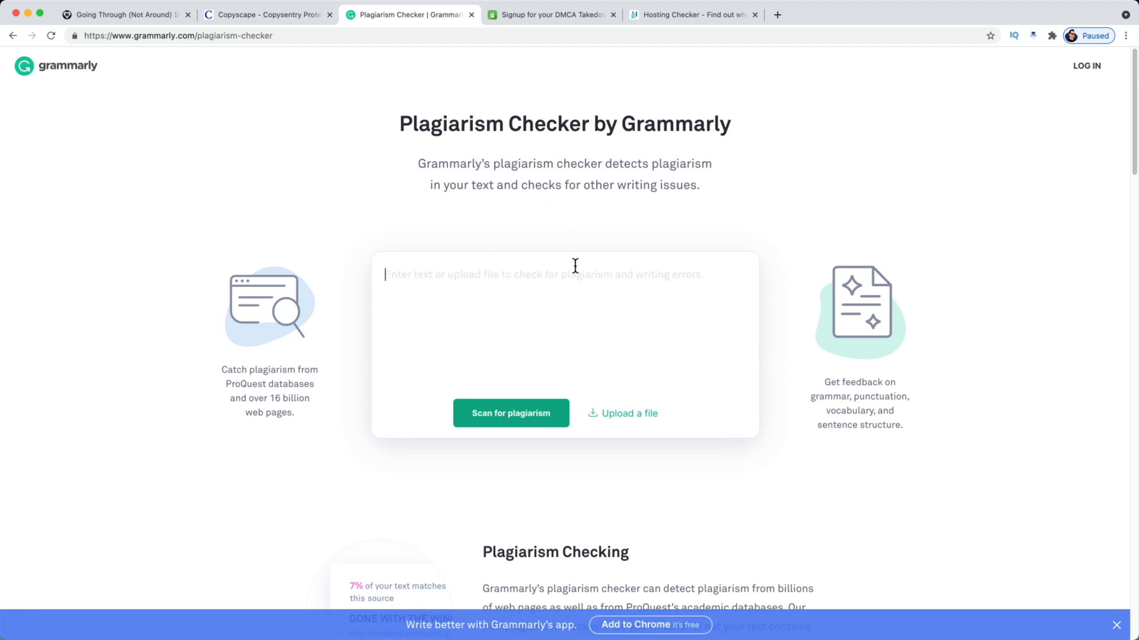
pyautogui.moveTo(573, 229)
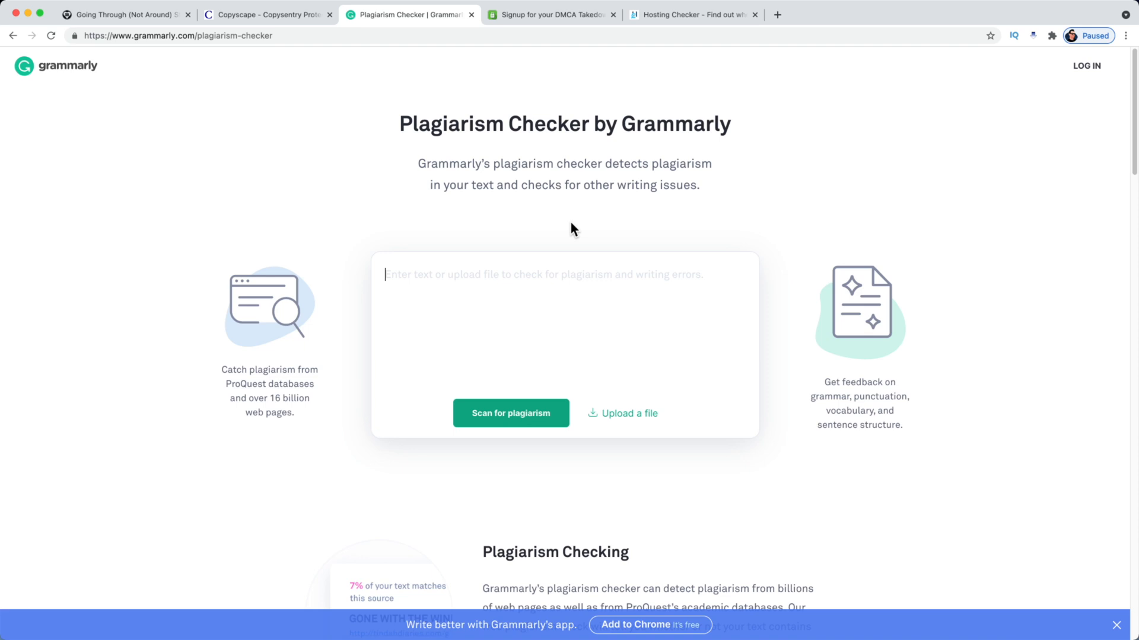
pyautogui.moveTo(406, 107)
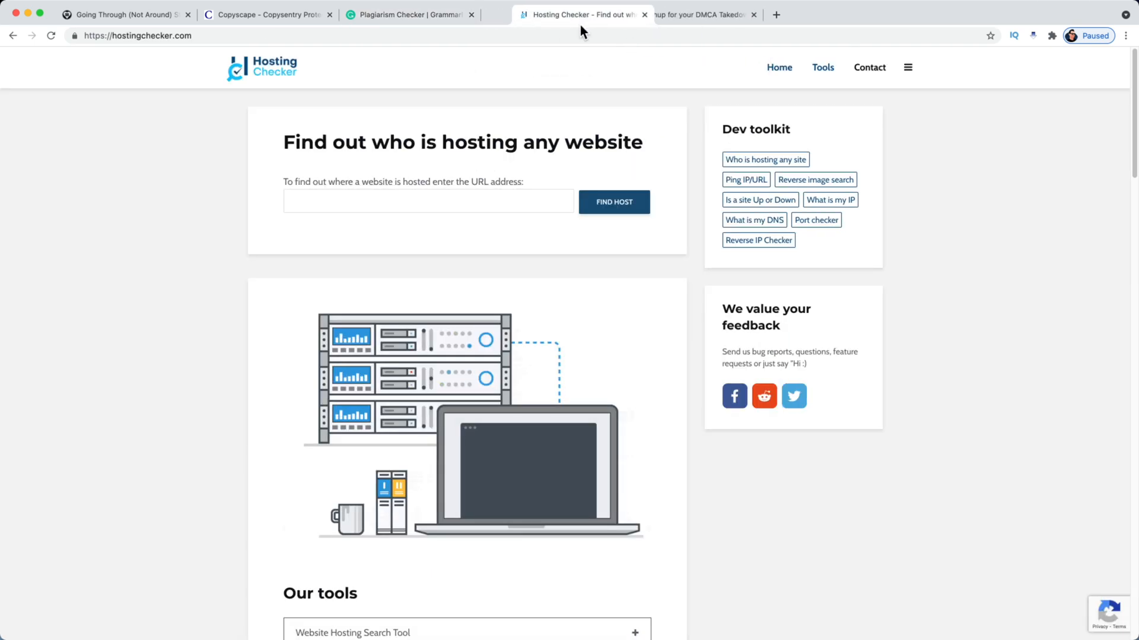
# Google 'who hosts this site' in a new tab and open the Hosting Checker result
pyautogui.click(428, 201)
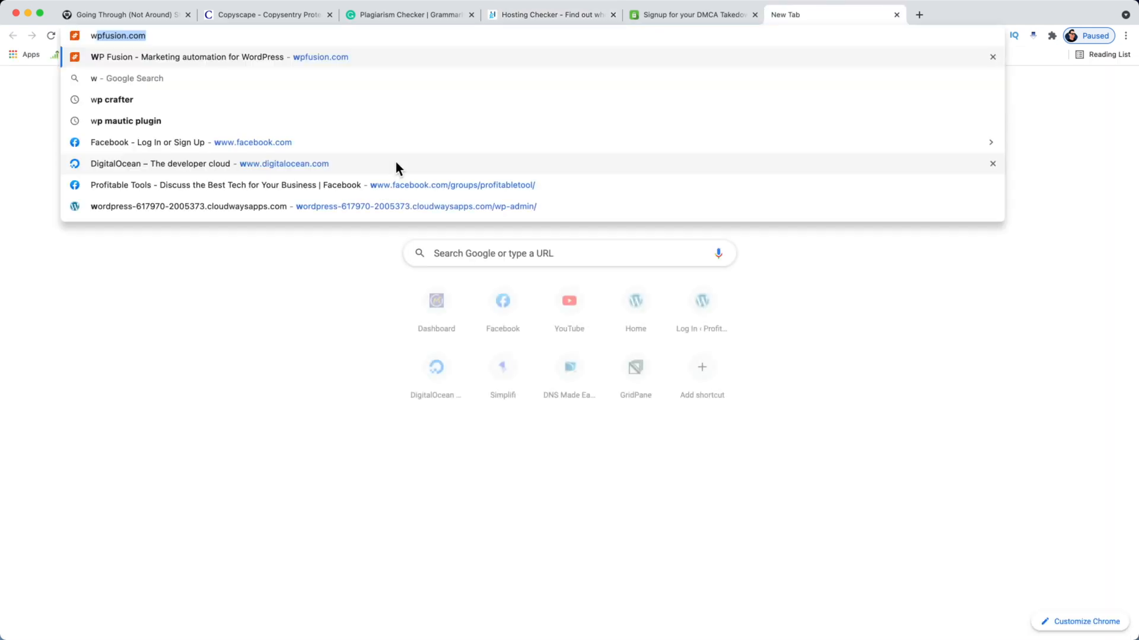
pyautogui.write('who hosts thi')
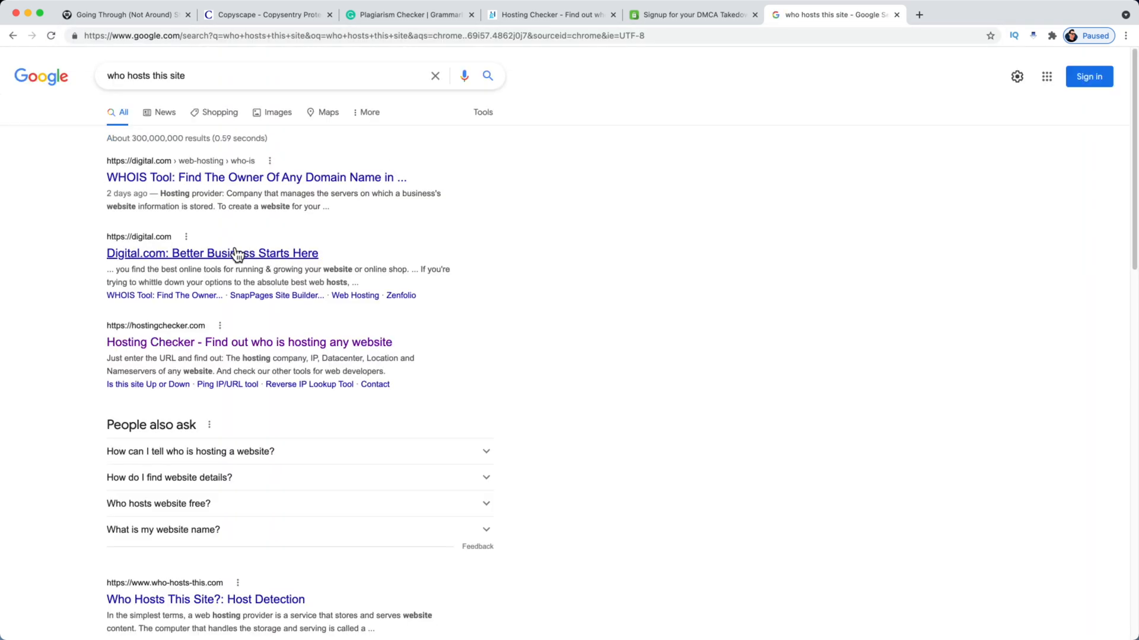
pyautogui.scroll(-3)
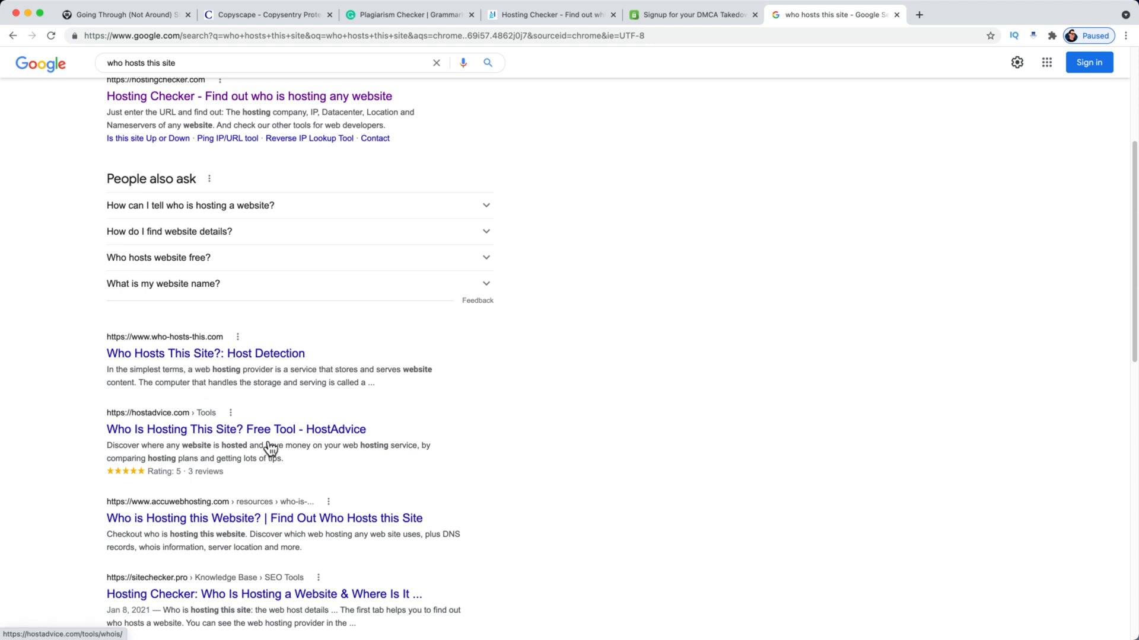
pyautogui.scroll(-3)
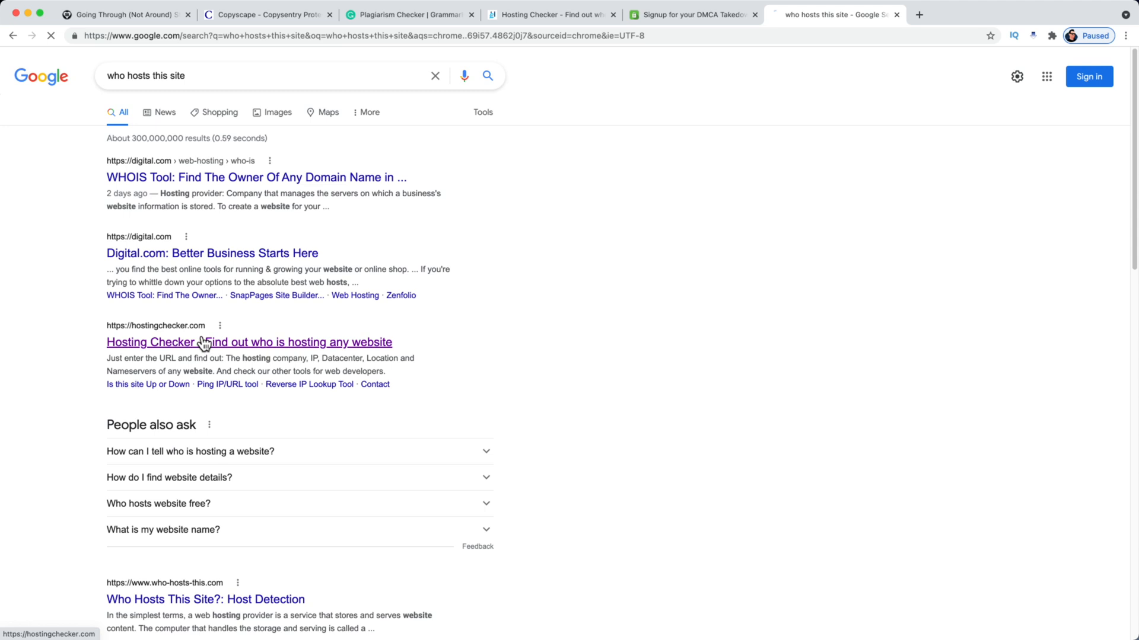
pyautogui.click(249, 342)
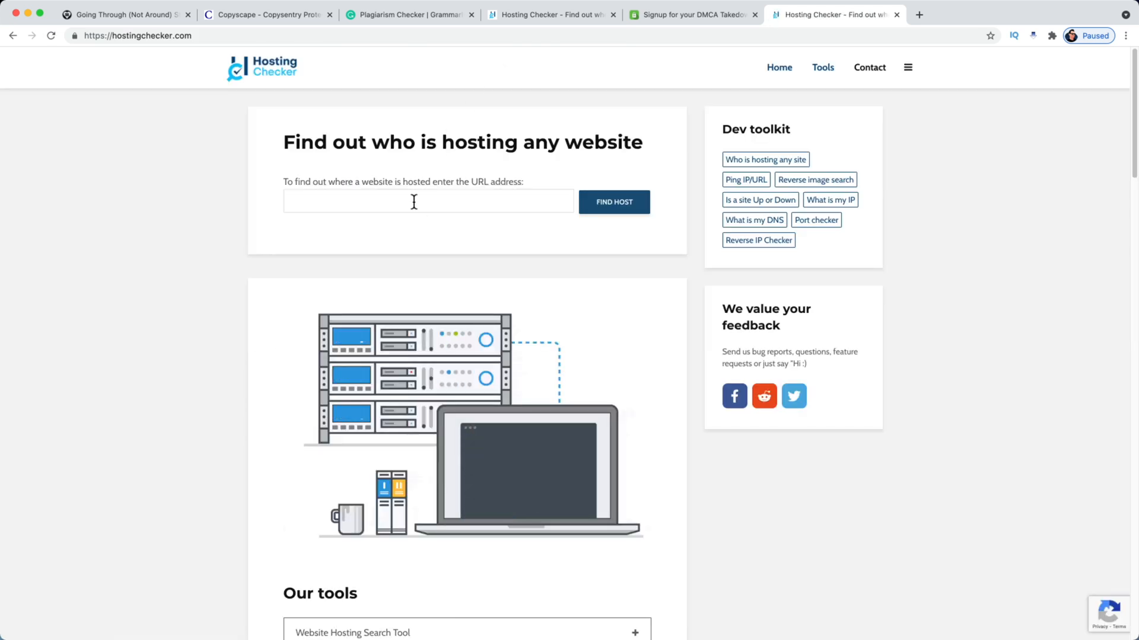
pyautogui.write('https://fac')
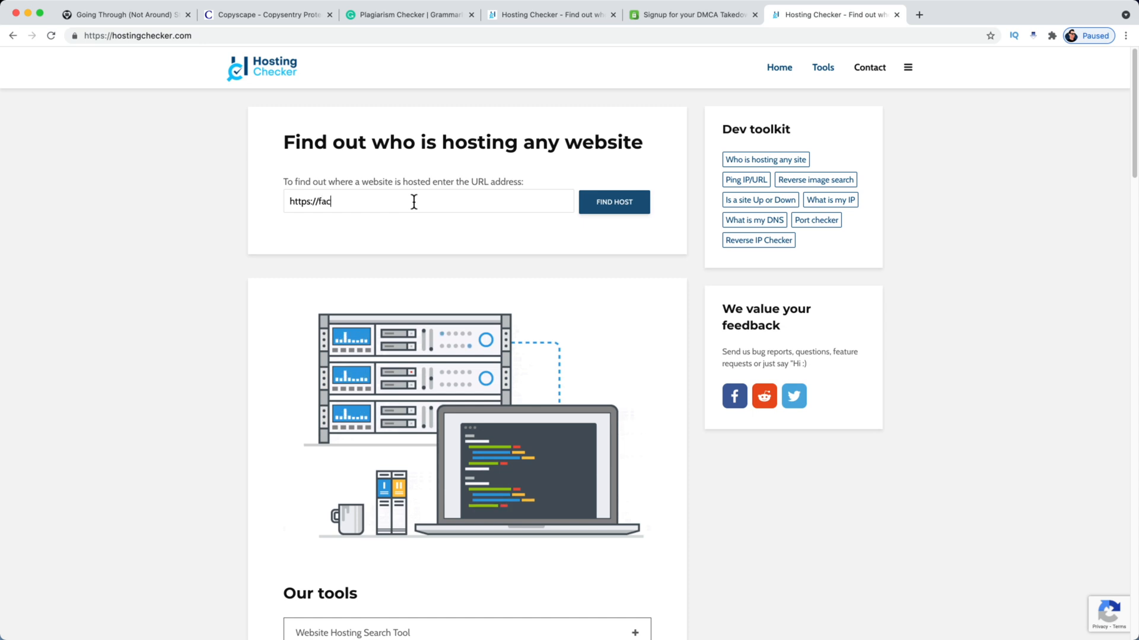
pyautogui.click(613, 202)
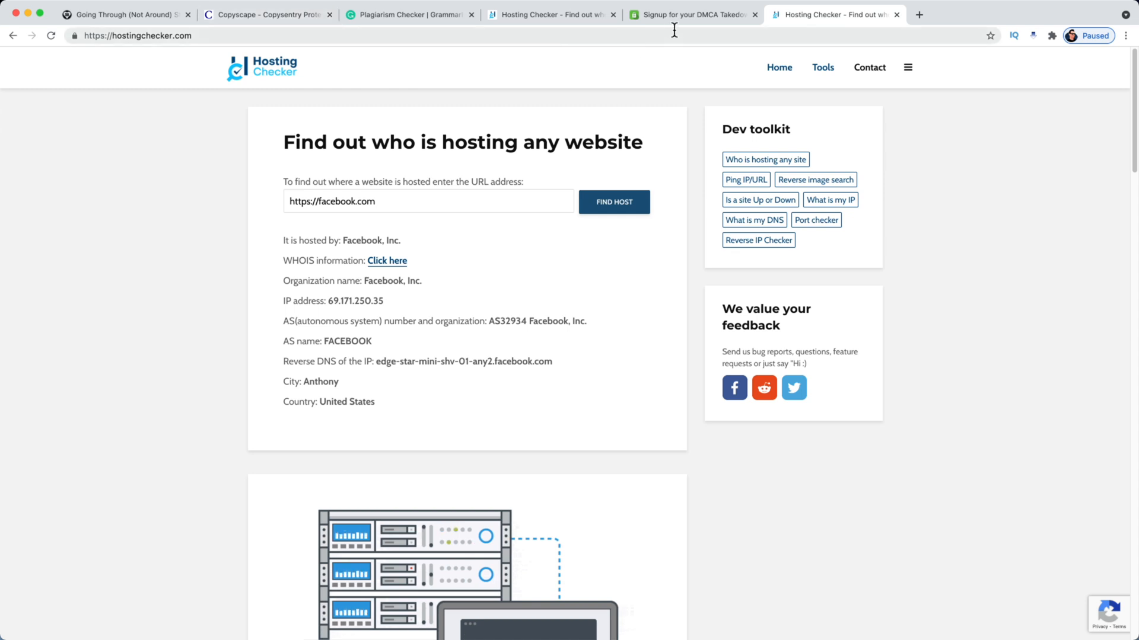
# Review the DMCA takedown signup form, then return to Copyscape's Copysentry page
pyautogui.click(689, 15)
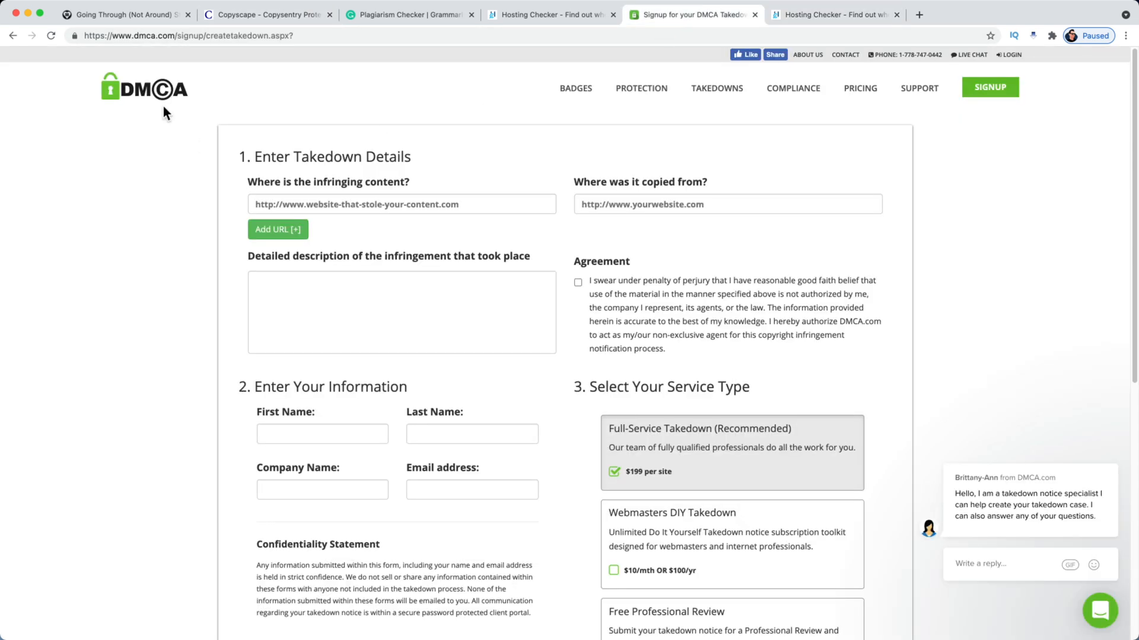
pyautogui.moveTo(324, 245)
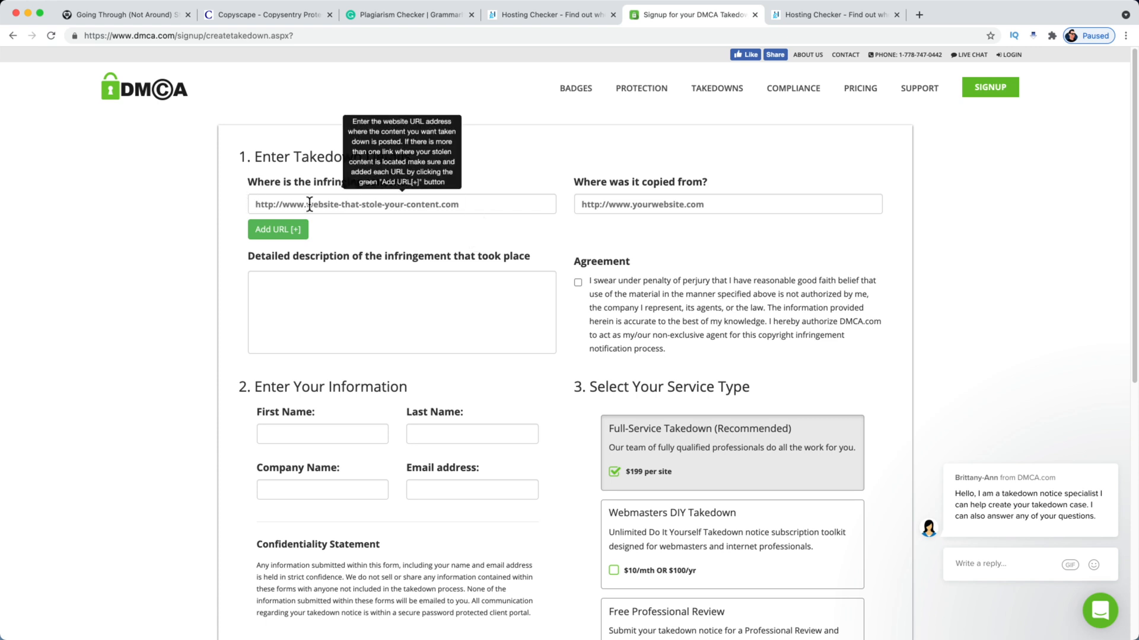
pyautogui.moveTo(682, 222)
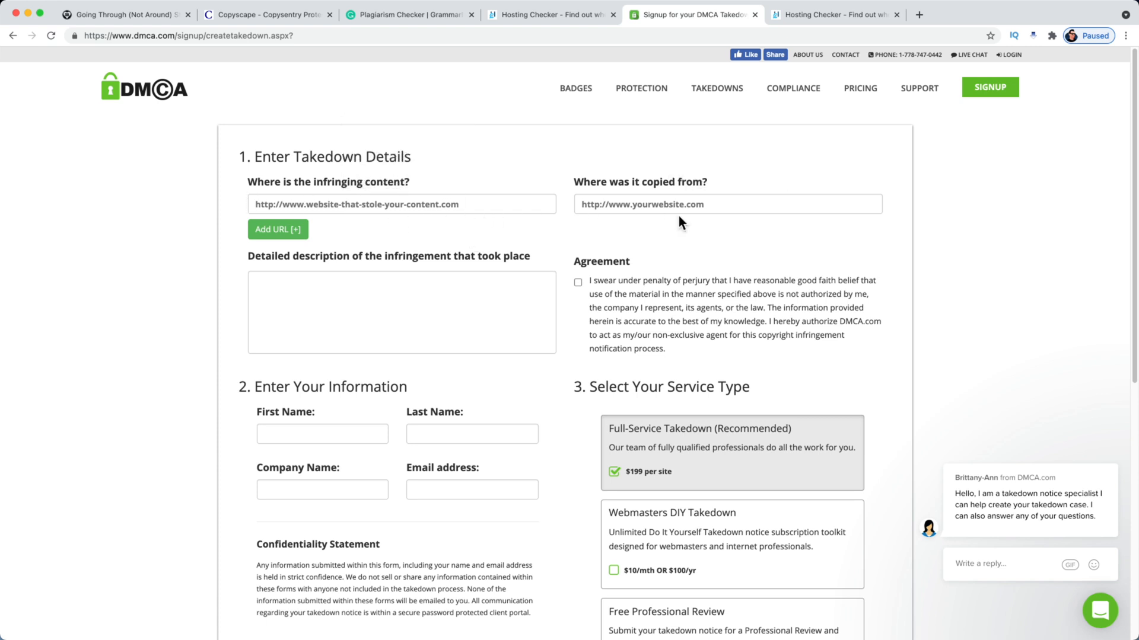
pyautogui.moveTo(427, 459)
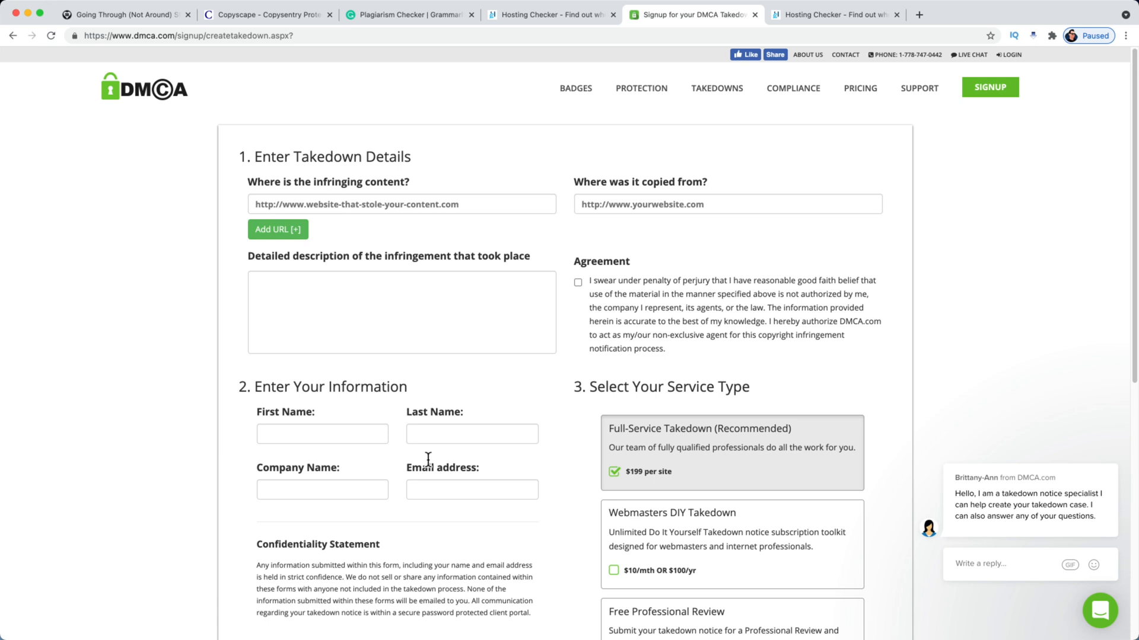
pyautogui.scroll(-3)
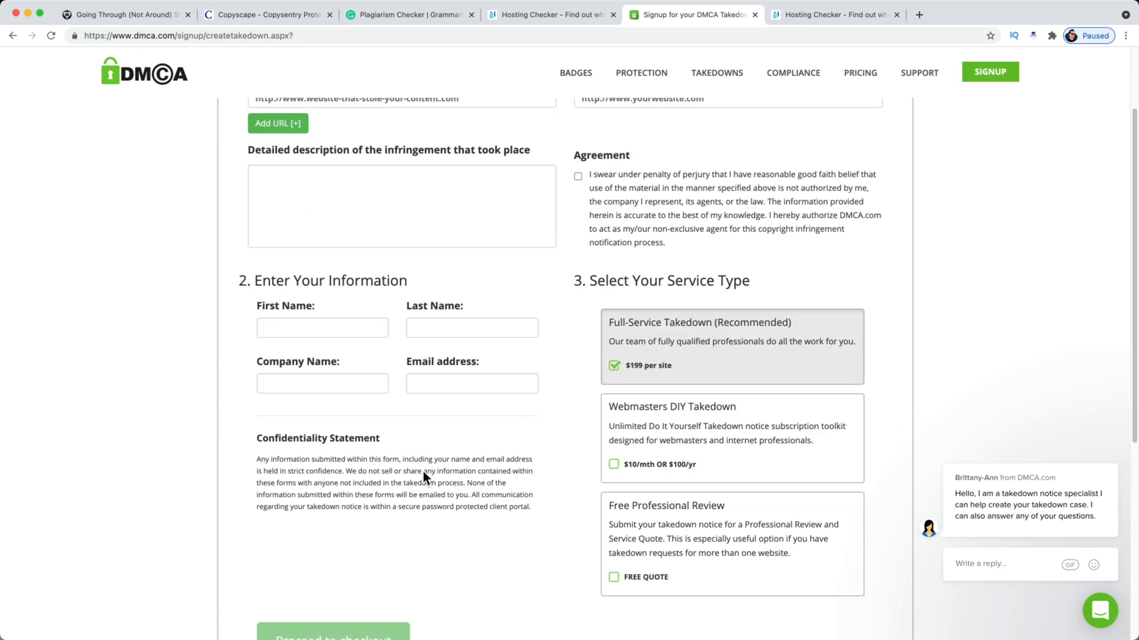
pyautogui.scroll(-3)
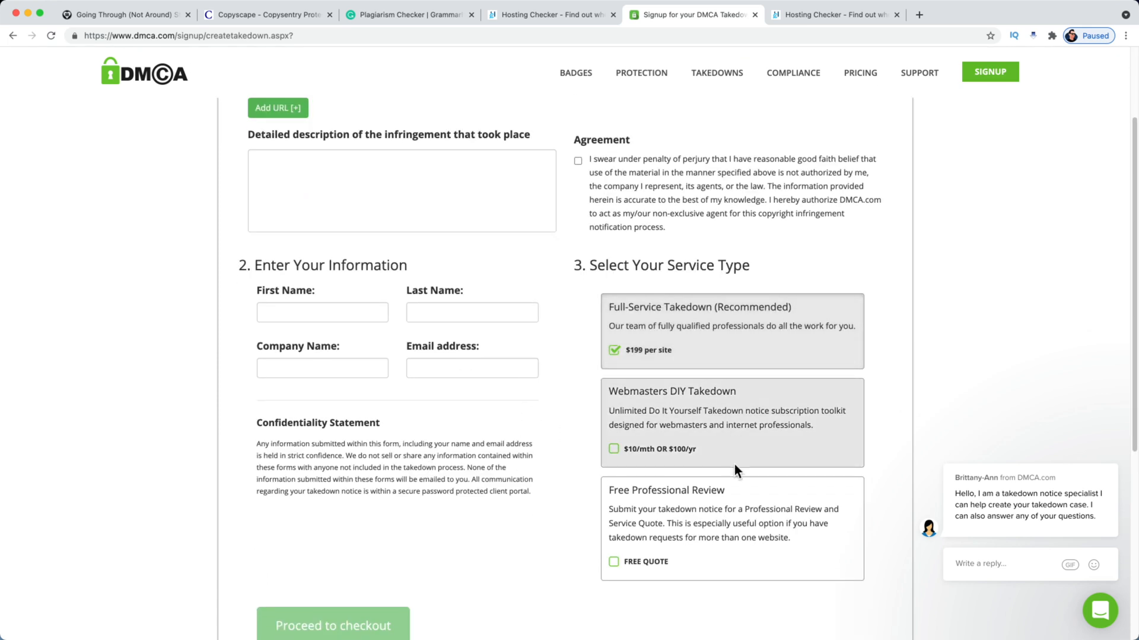
pyautogui.moveTo(706, 572)
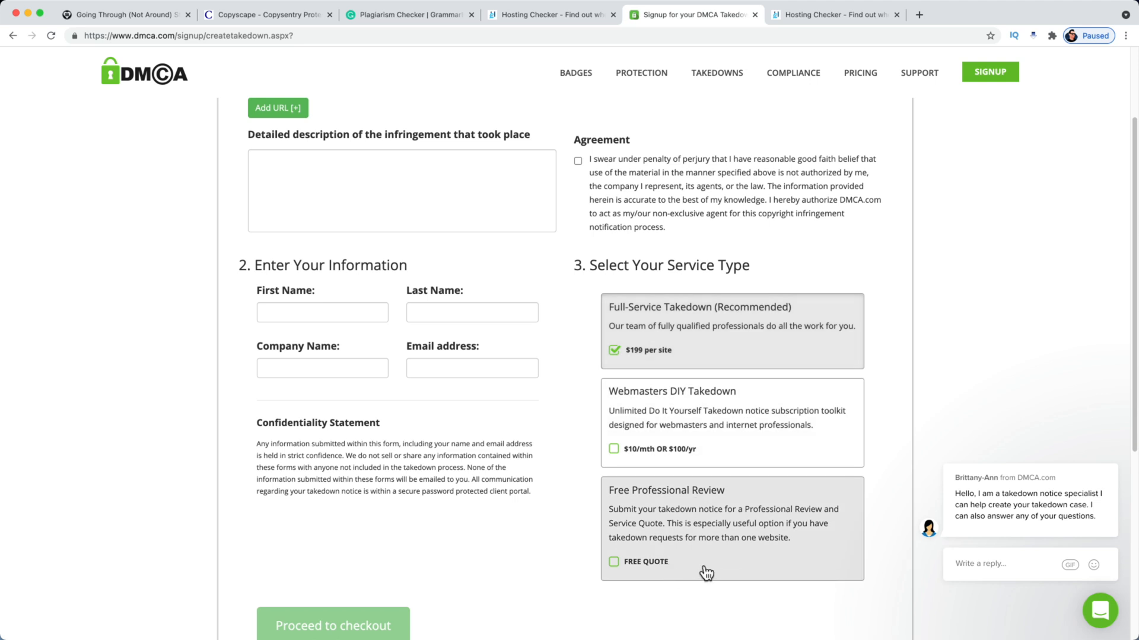
pyautogui.moveTo(708, 572)
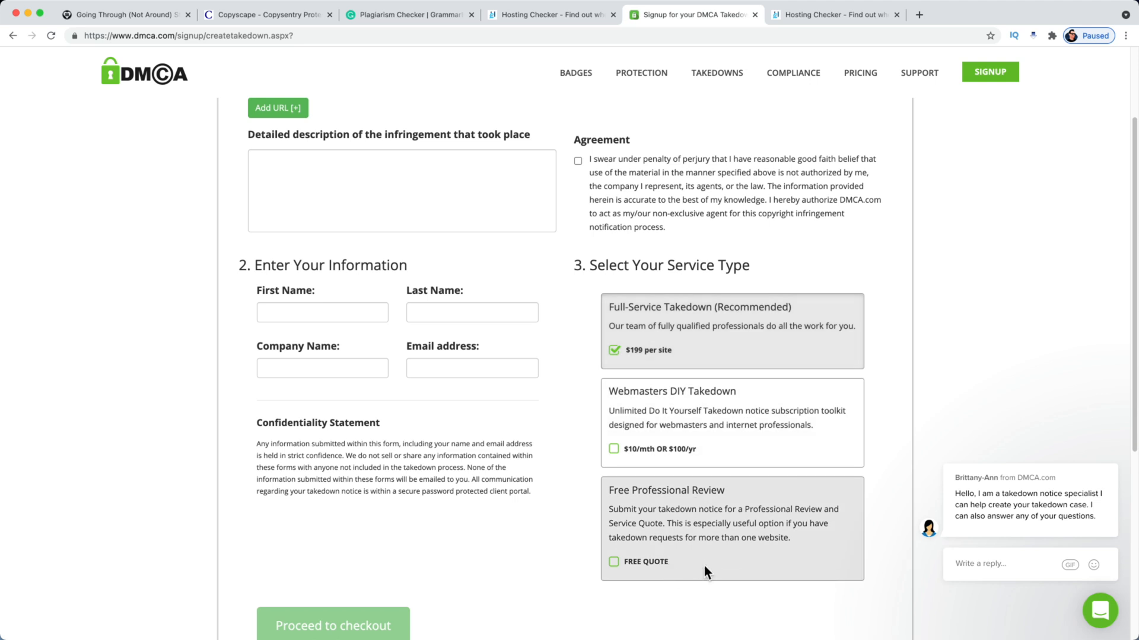
pyautogui.moveTo(715, 566)
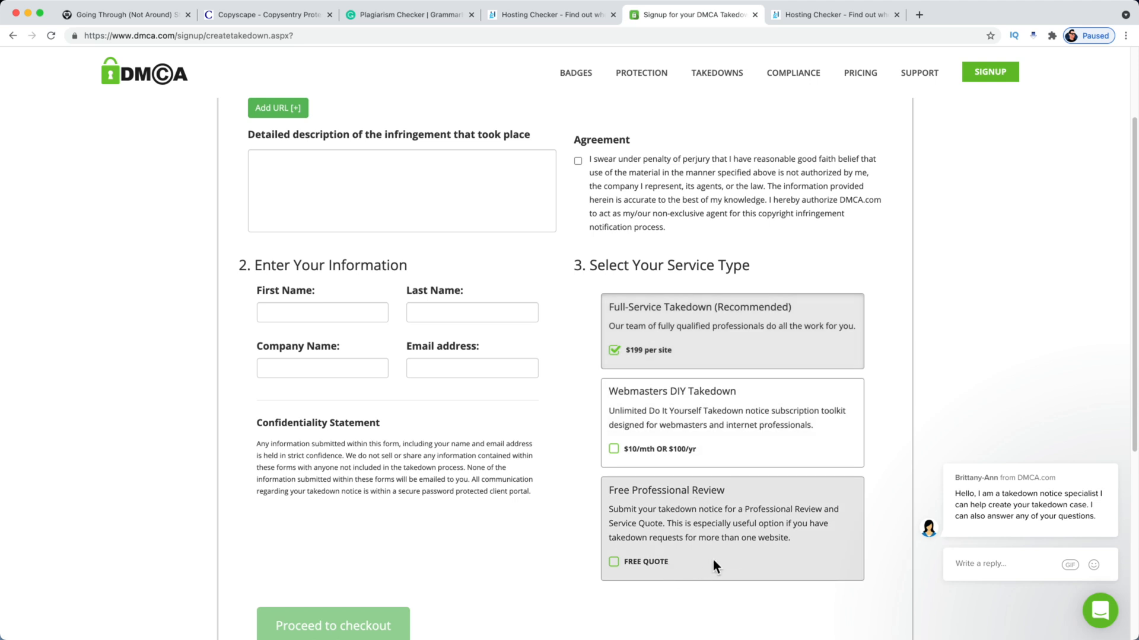
pyautogui.moveTo(774, 434)
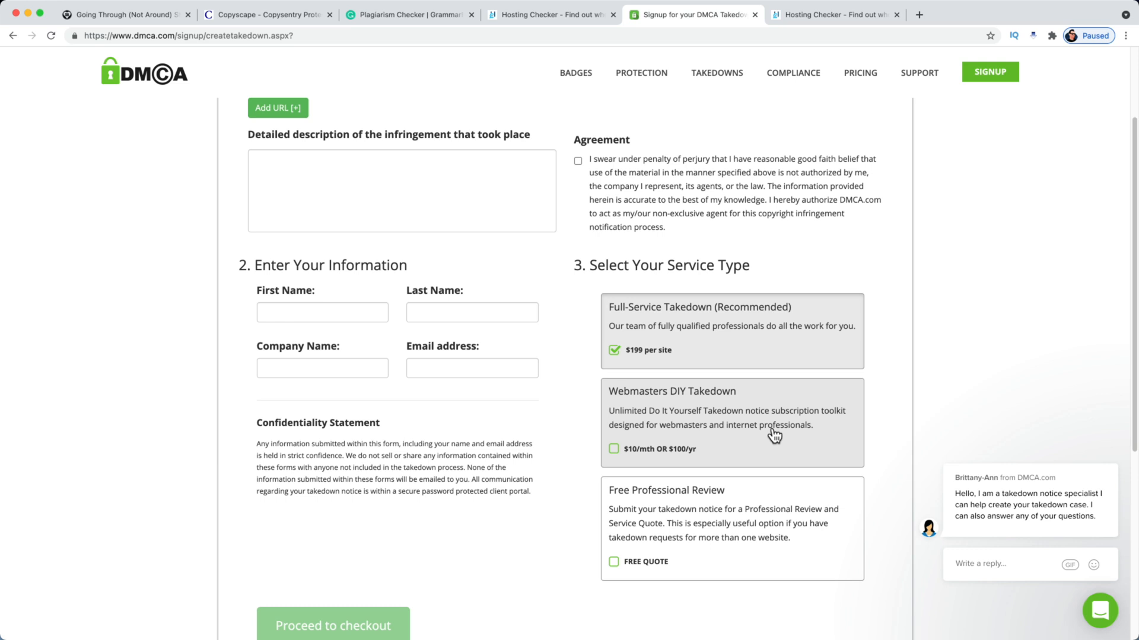
pyautogui.moveTo(774, 440)
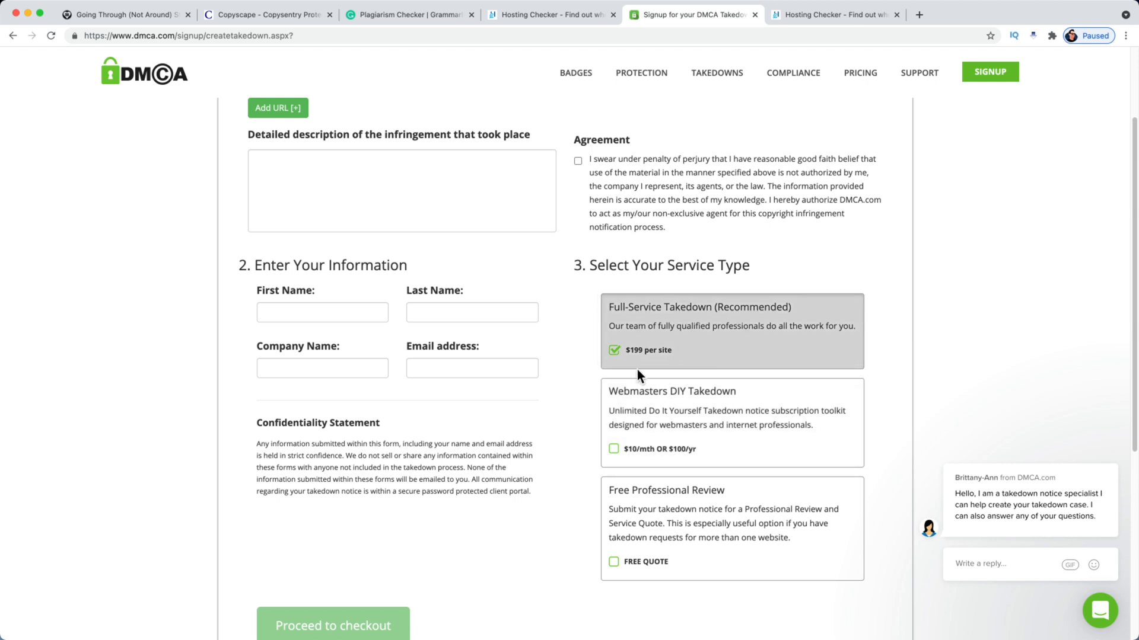
pyautogui.moveTo(625, 332)
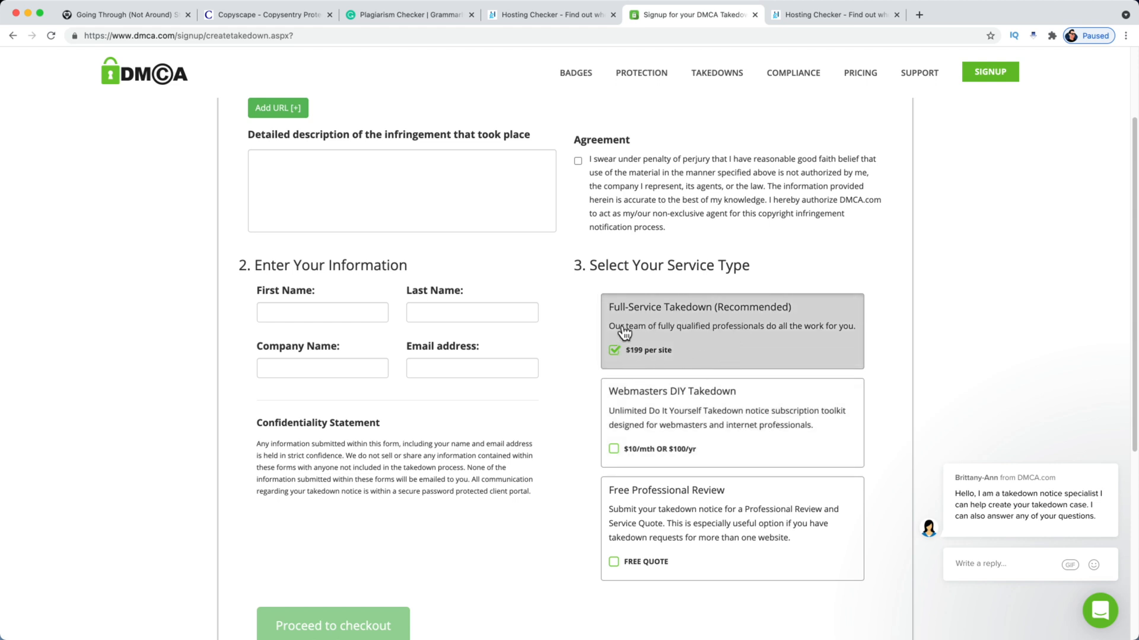
pyautogui.moveTo(753, 495)
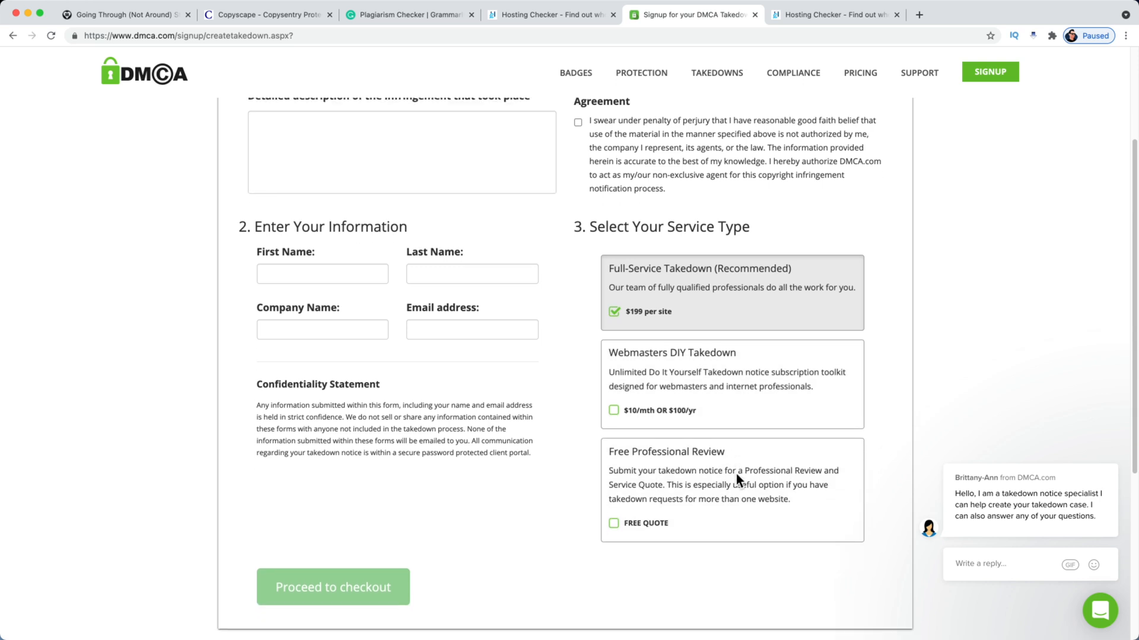
pyautogui.moveTo(781, 466)
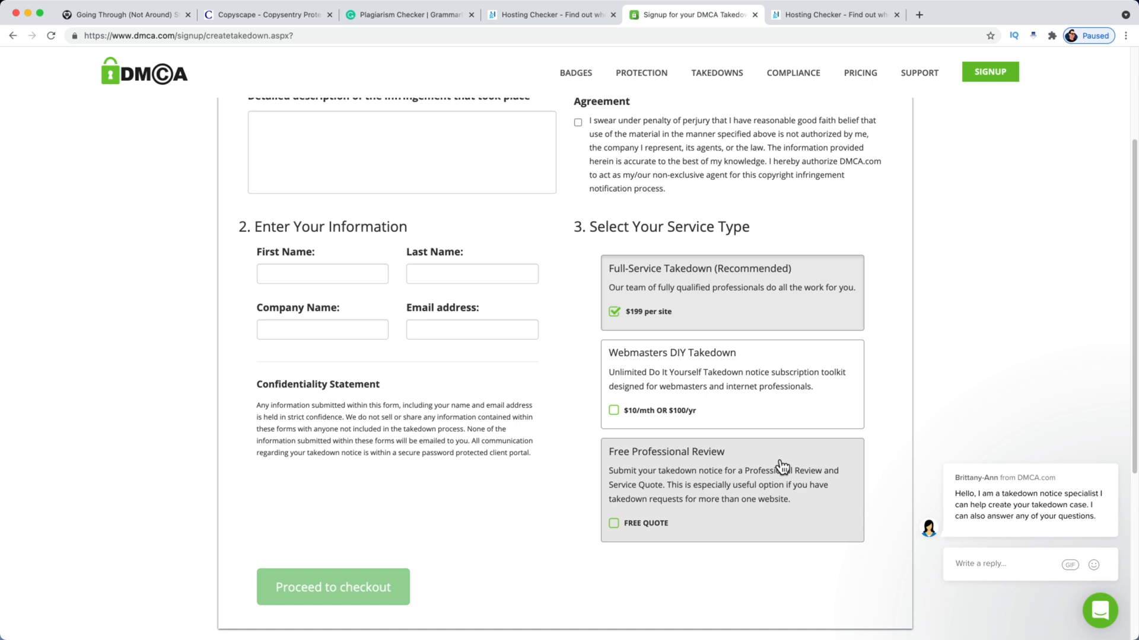
pyautogui.moveTo(773, 467)
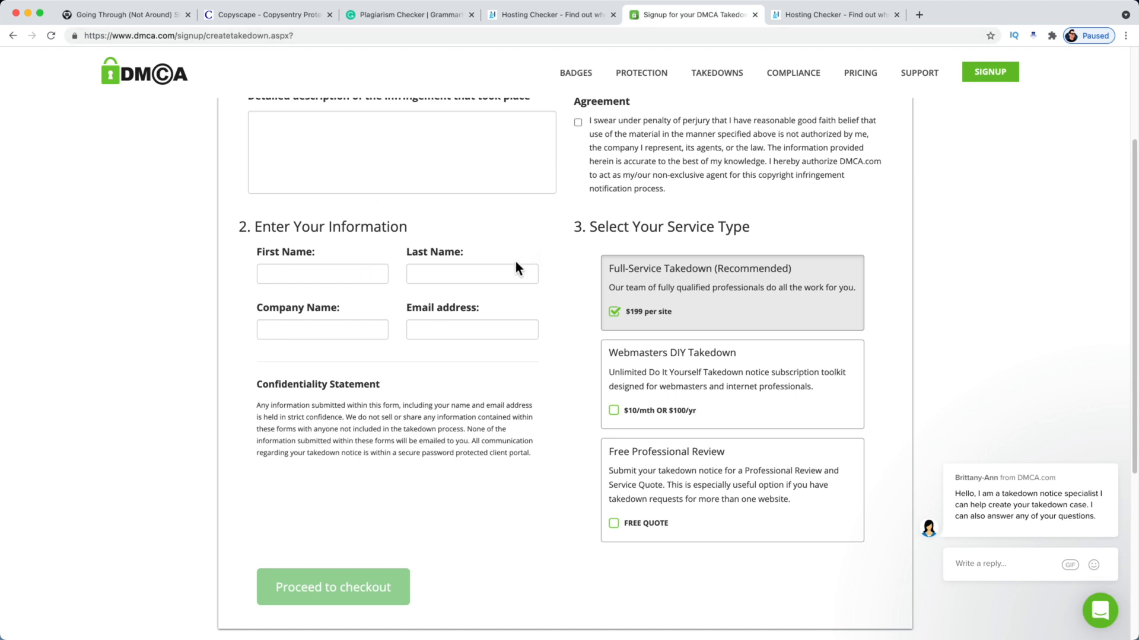
pyautogui.click(267, 14)
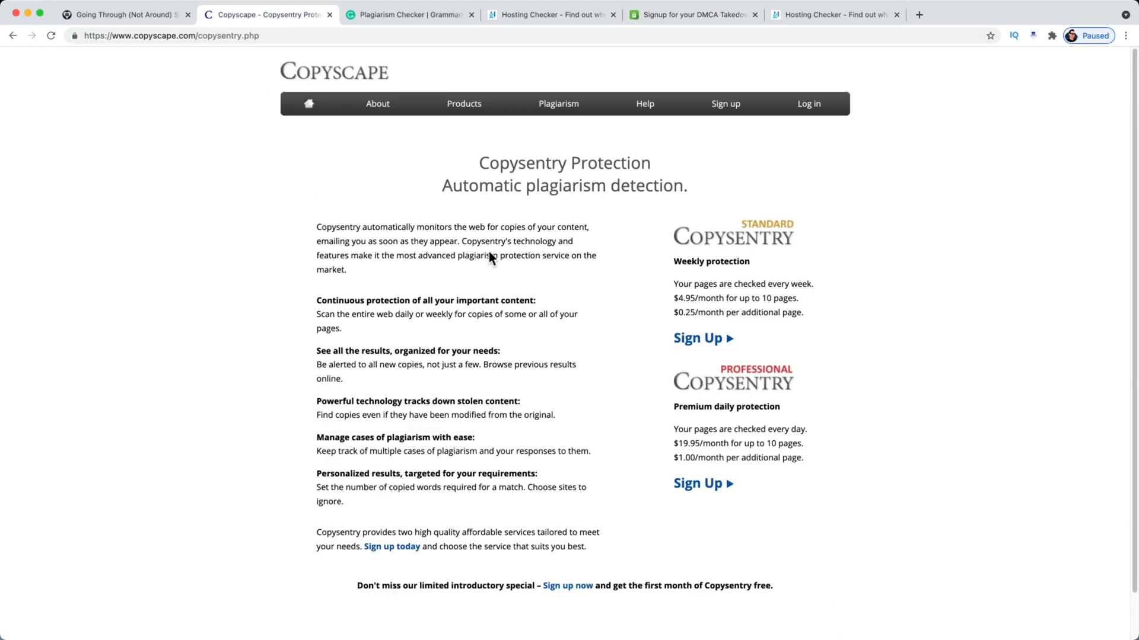
pyautogui.moveTo(528, 390)
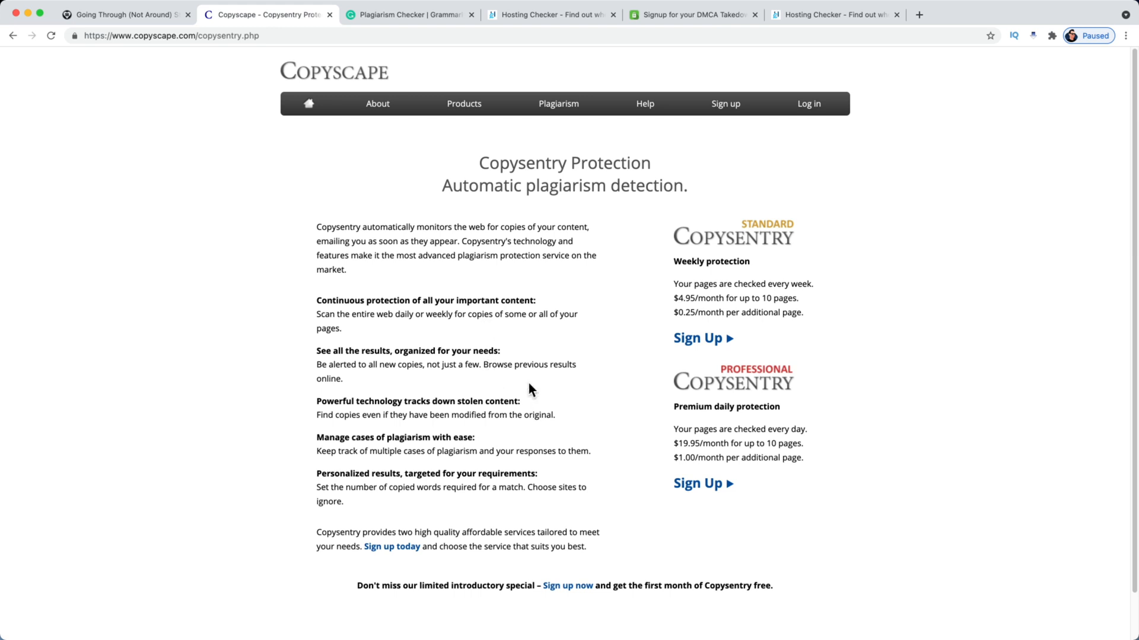
pyautogui.moveTo(626, 555)
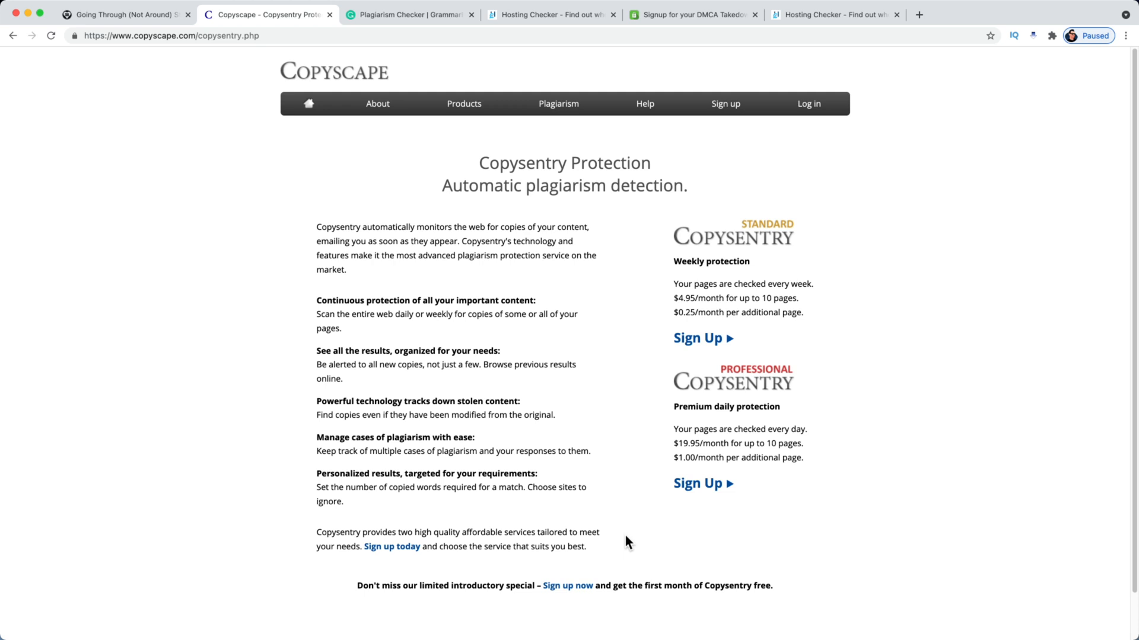
pyautogui.moveTo(608, 281)
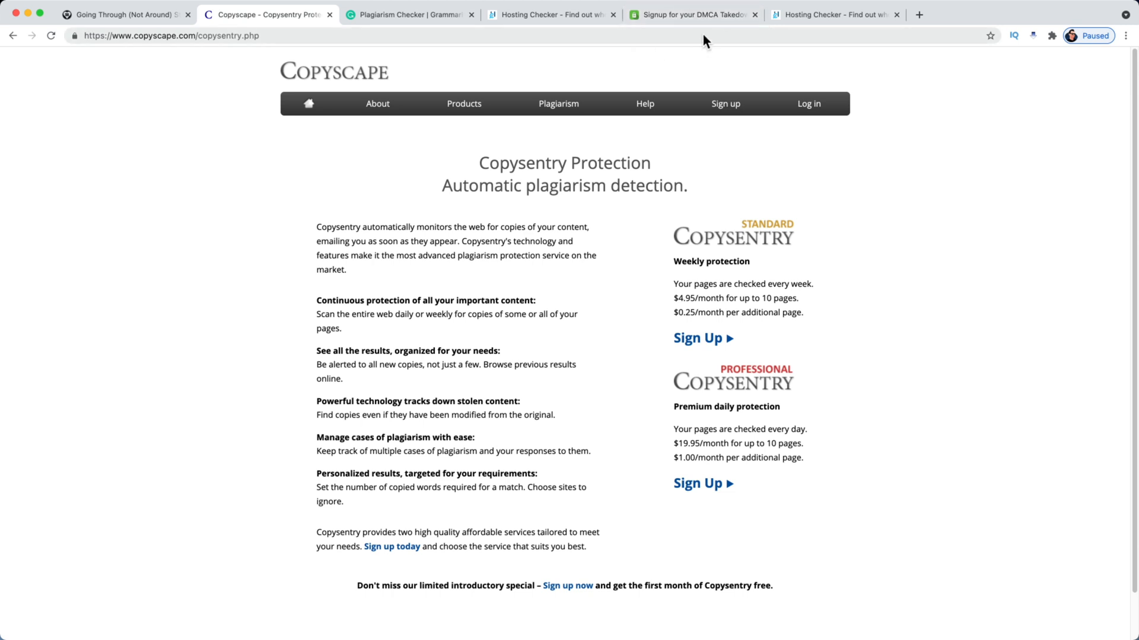
pyautogui.moveTo(719, 557)
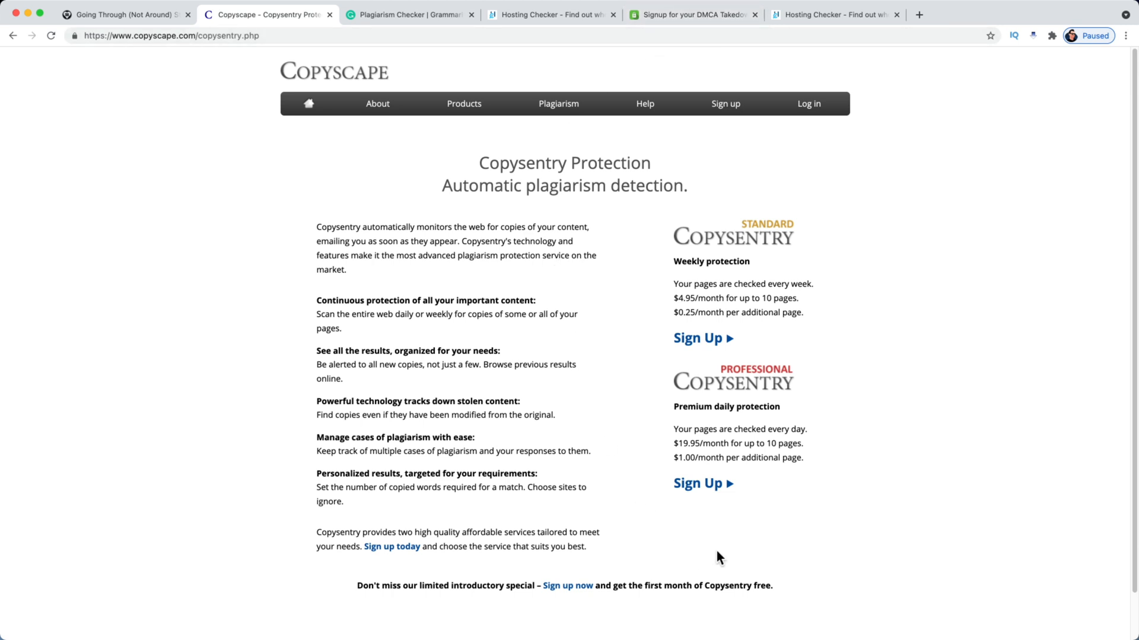
pyautogui.moveTo(714, 536)
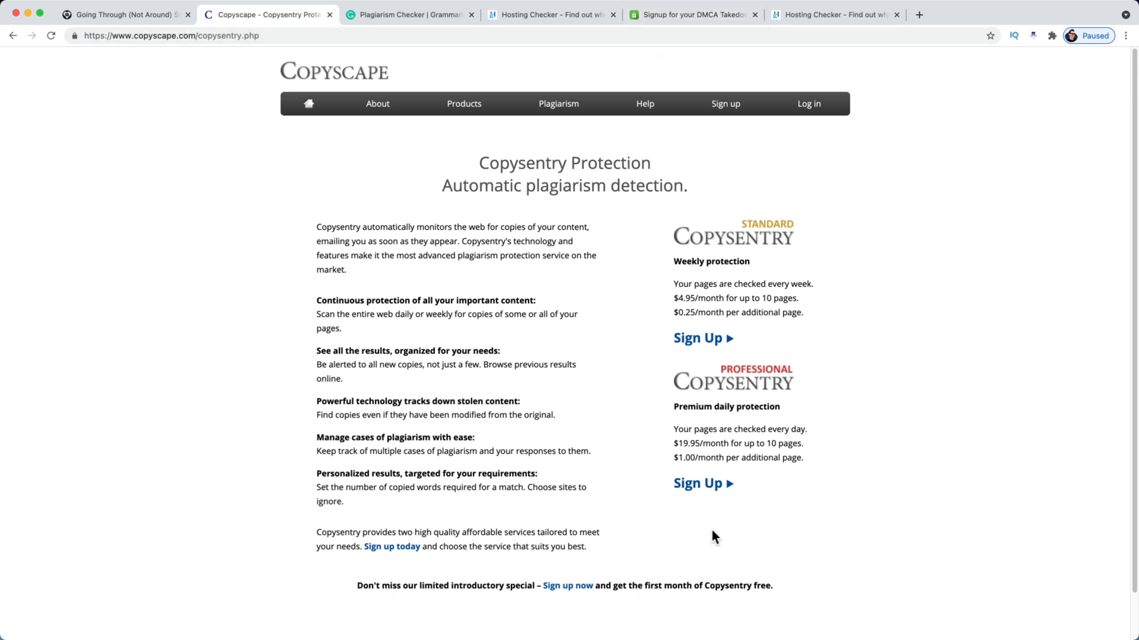